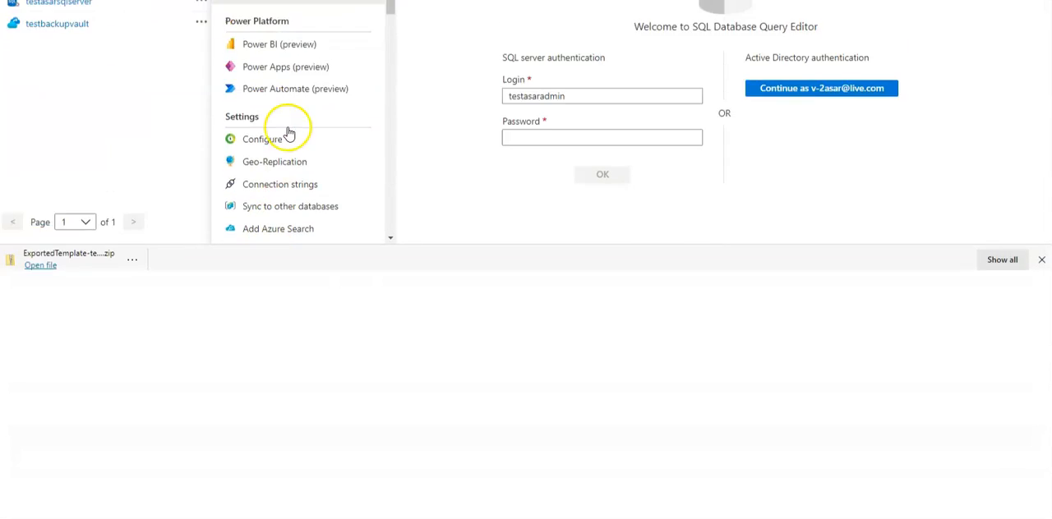
# - Start a new browser tab away from the Azure Portal query editor
pyautogui.click(261, 131)
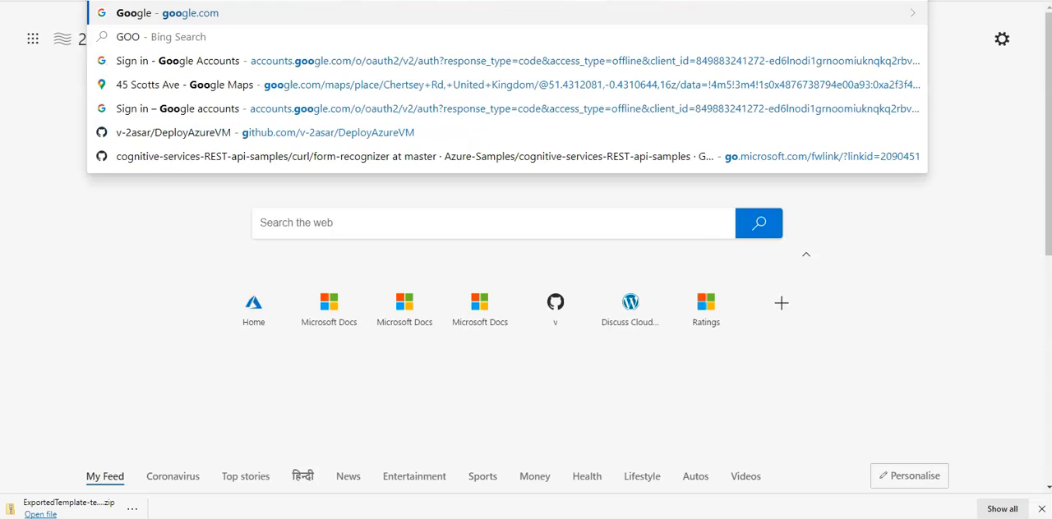
# - Search Google for 'install azure data studio' and land on the Microsoft Docs download page
pyautogui.click(168, 13)
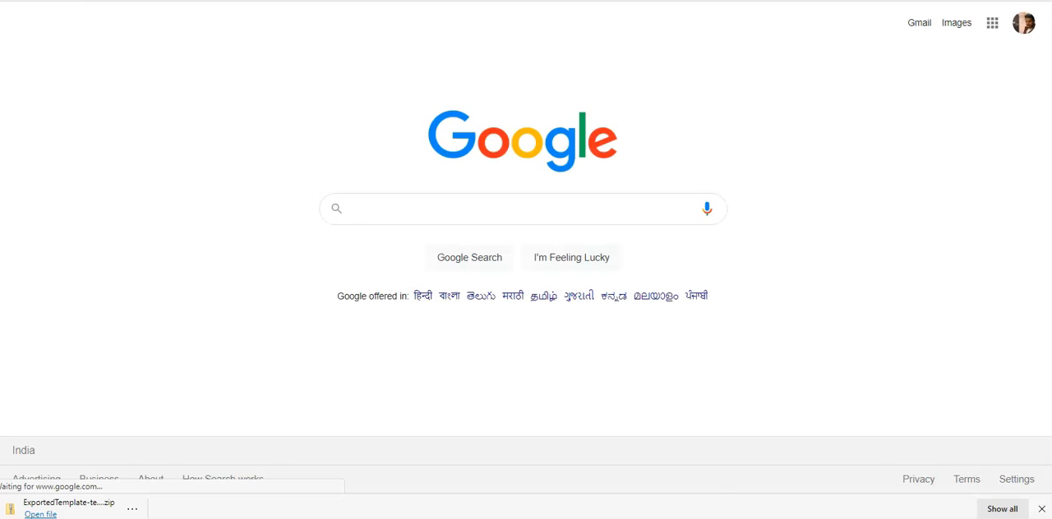
pyautogui.write('install azure d')
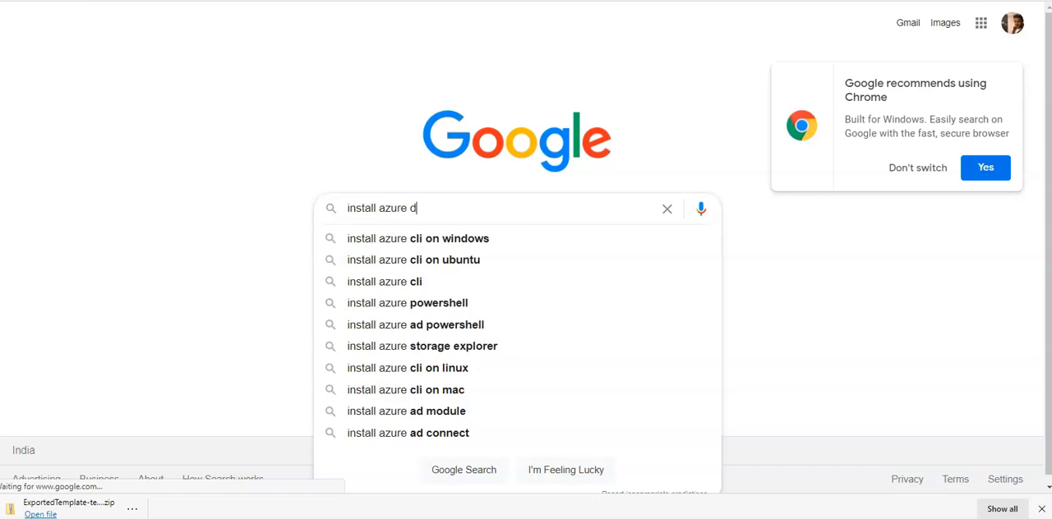
pyautogui.write('ata studio')
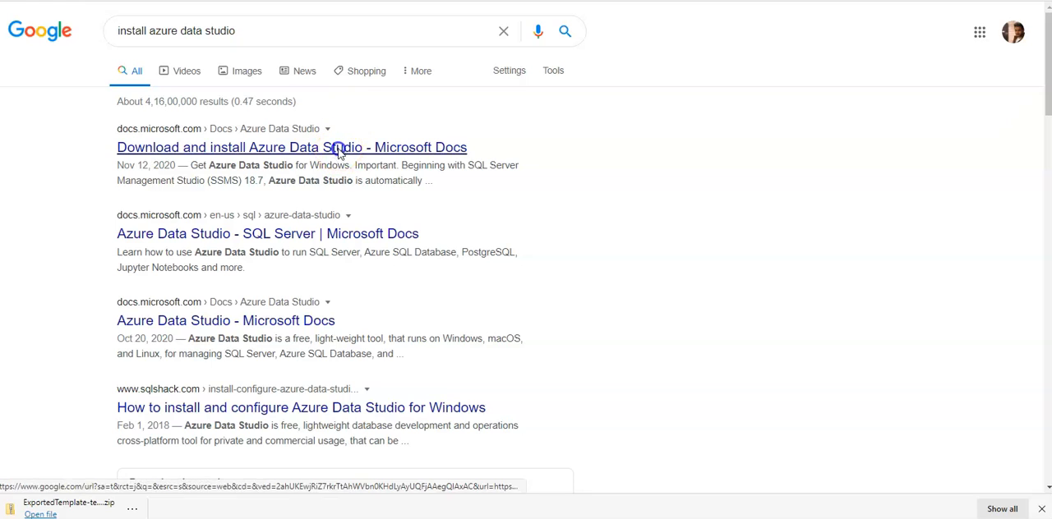
pyautogui.click(290, 148)
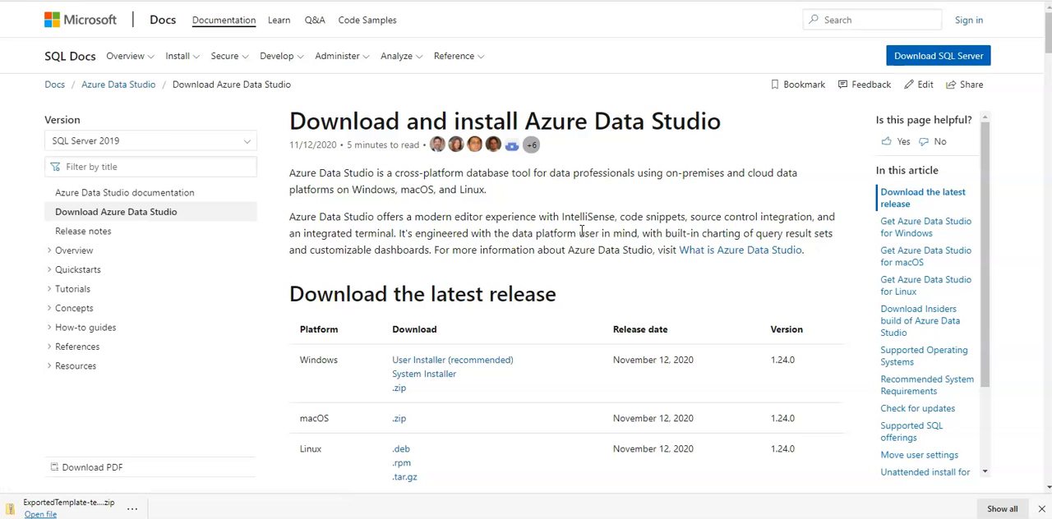
# - Download the Windows User Installer for Azure Data Studio
pyautogui.click(452, 360)
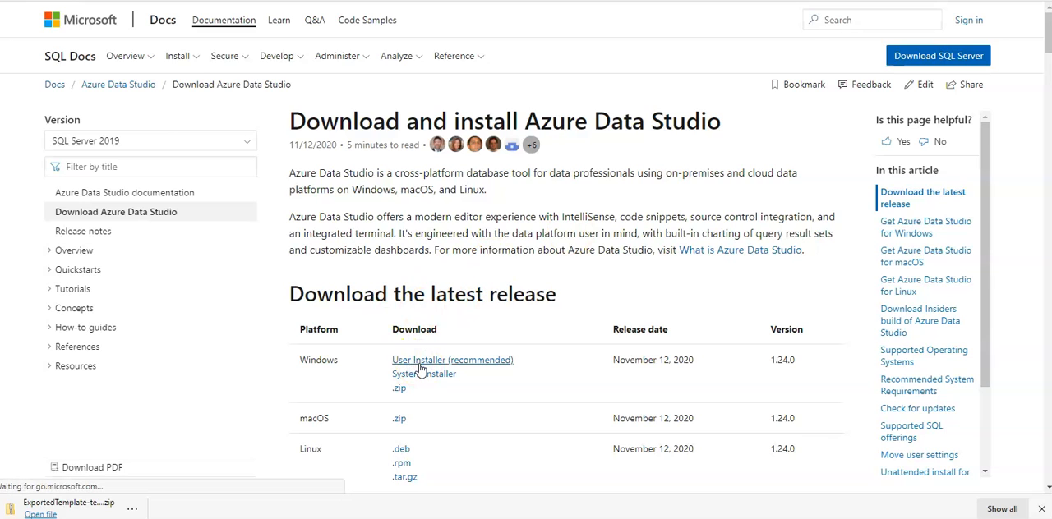
pyautogui.click(452, 360)
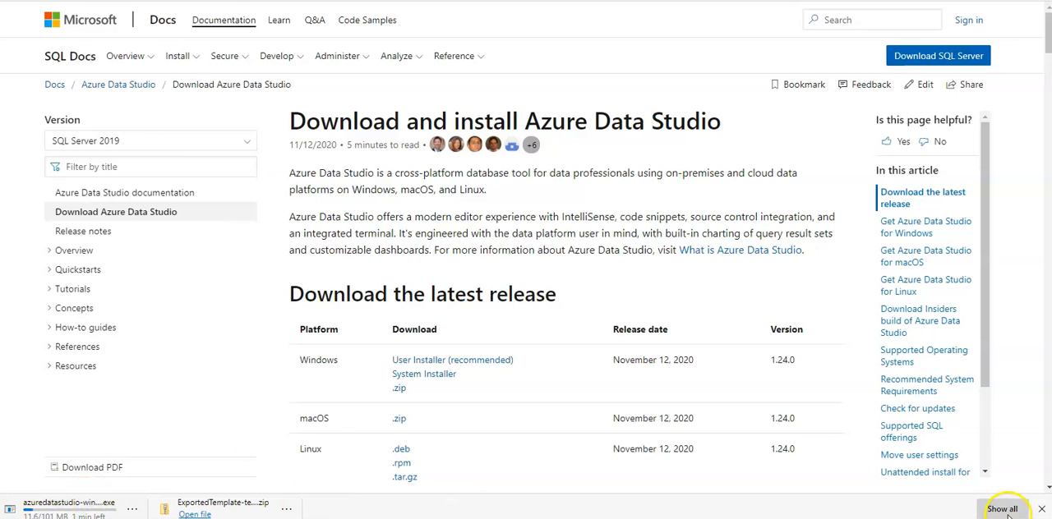
# - Show the full downloads list and locate the azuredatastudio user setup file in its folder
pyautogui.click(1003, 509)
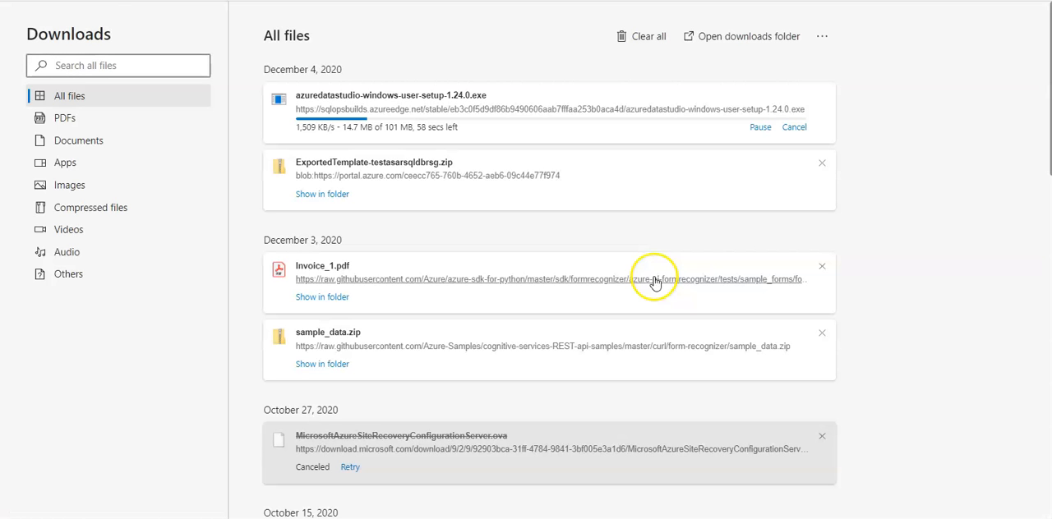
pyautogui.moveTo(315, 239)
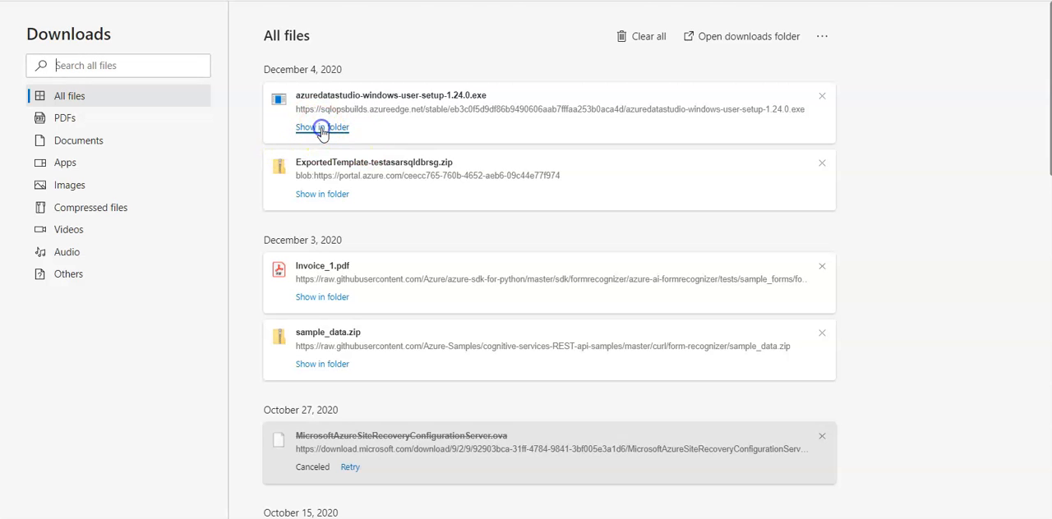
pyautogui.click(322, 128)
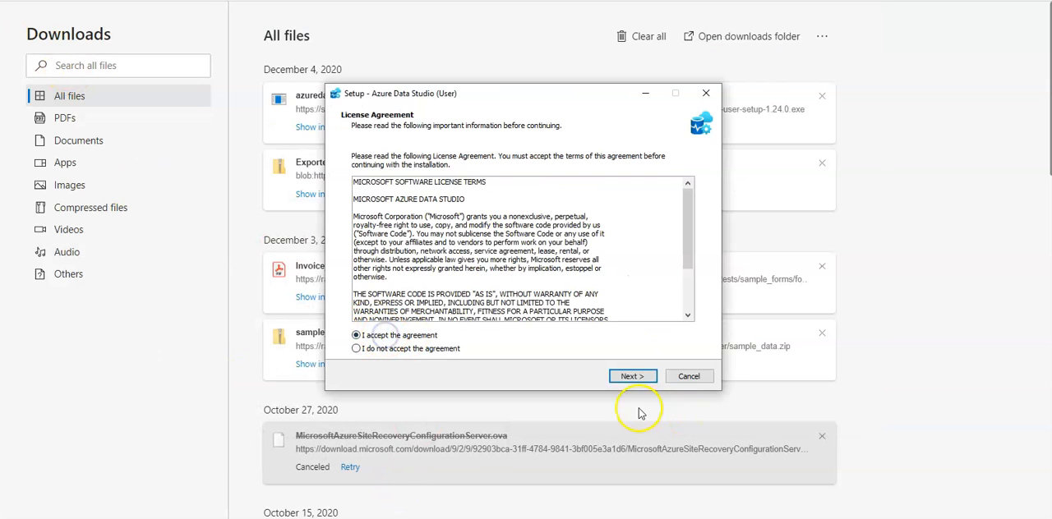
# - Accept the license and keep the default install and shortcut folders in Azure Data Studio Setup
pyautogui.click(631, 375)
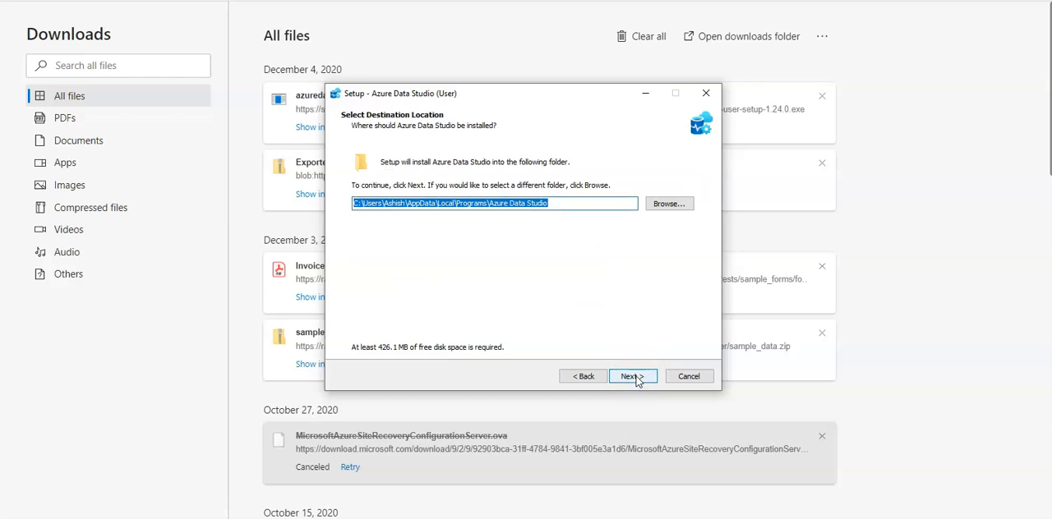
pyautogui.click(631, 376)
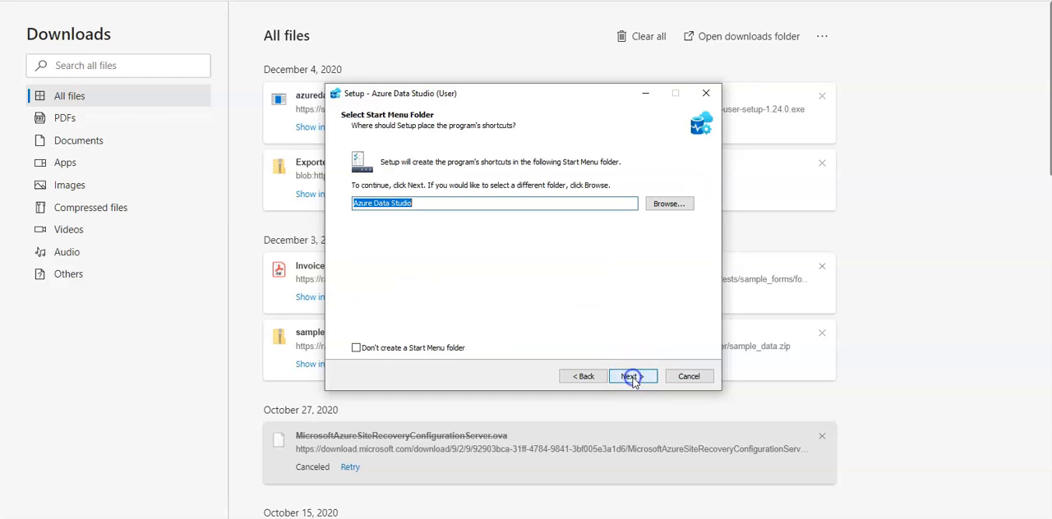
pyautogui.click(631, 375)
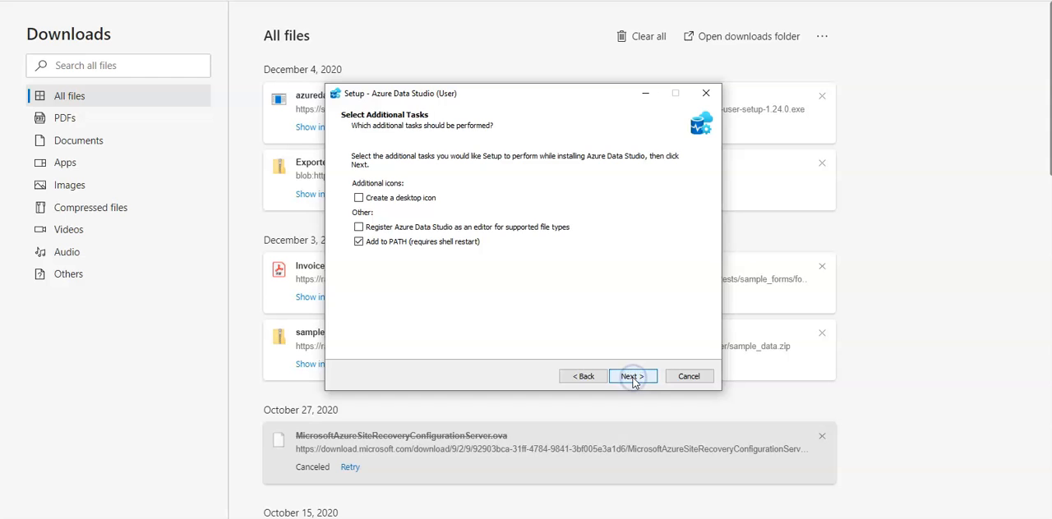
pyautogui.click(631, 376)
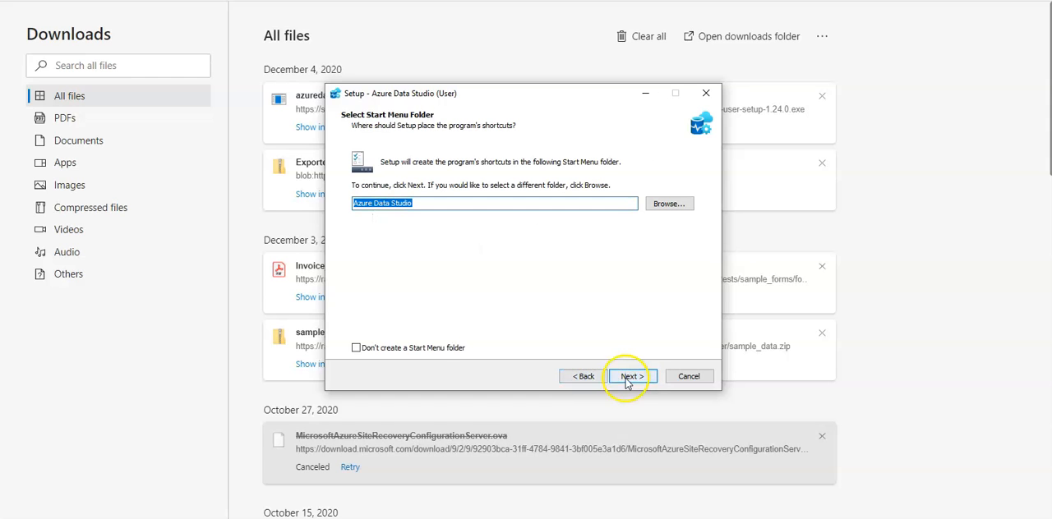
pyautogui.click(630, 375)
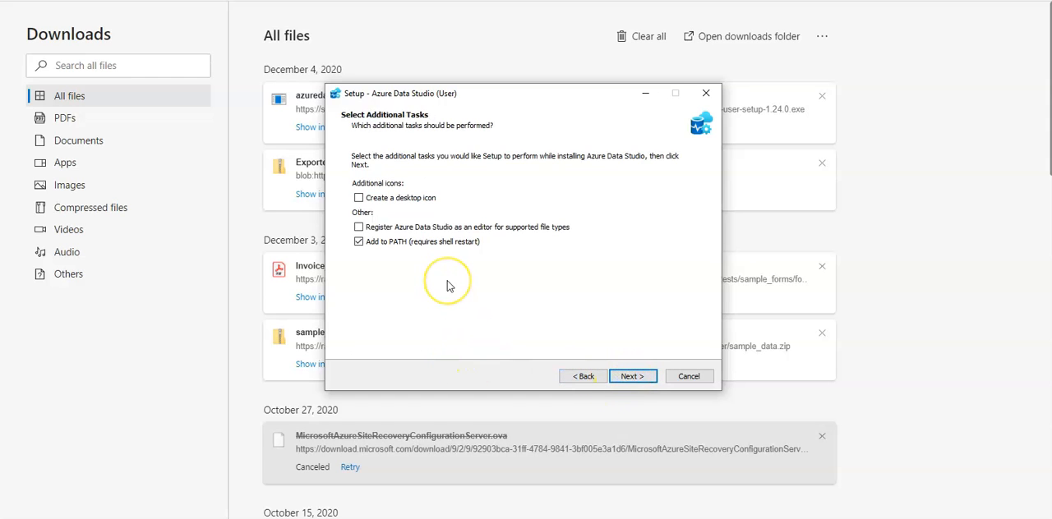
pyautogui.moveTo(447, 286)
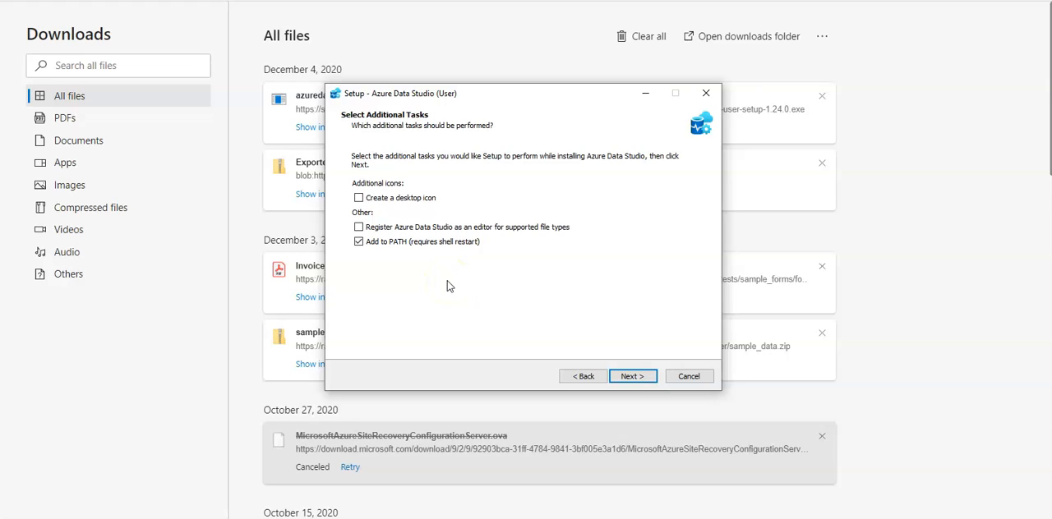
# - Enable the Create a desktop icon task and start installing Azure Data Studio
pyautogui.click(358, 197)
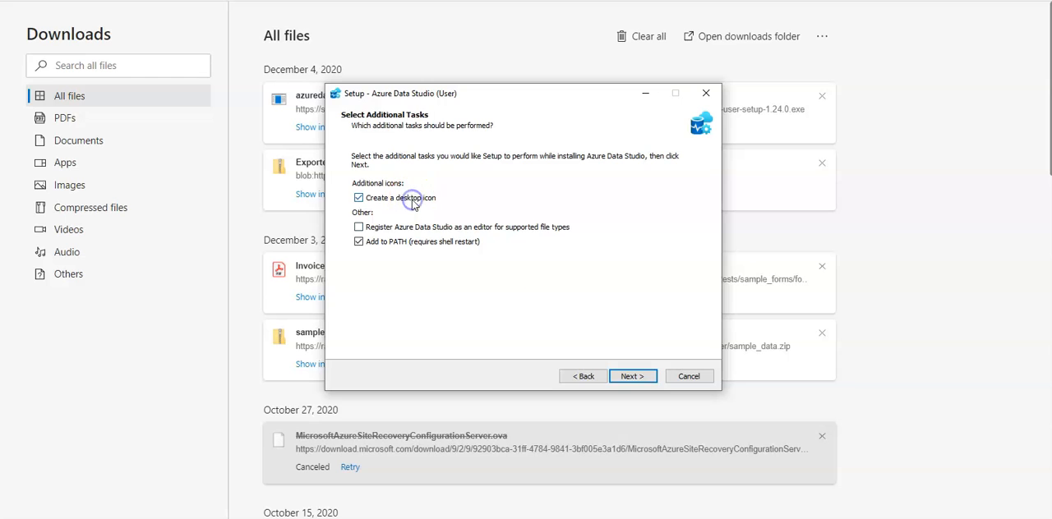
pyautogui.click(633, 377)
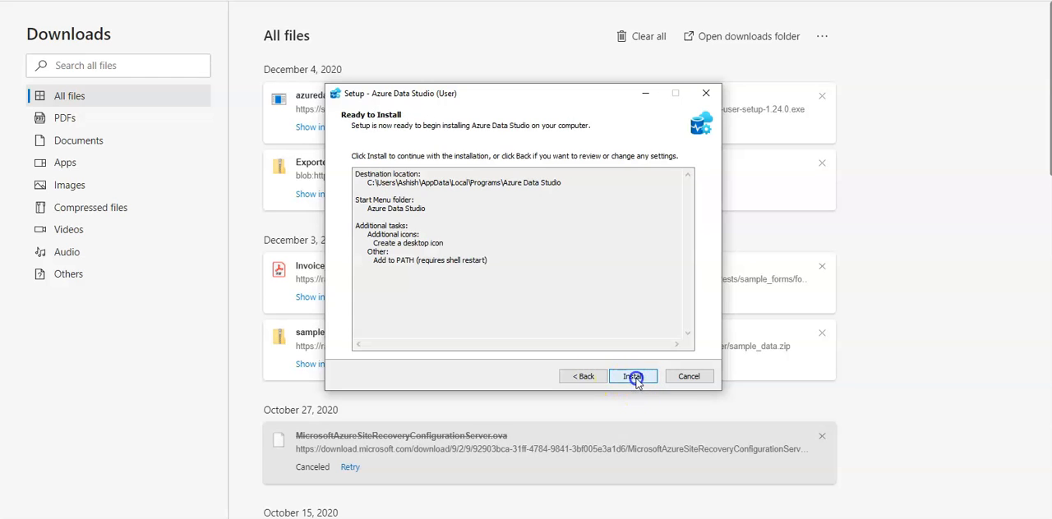
pyautogui.click(632, 375)
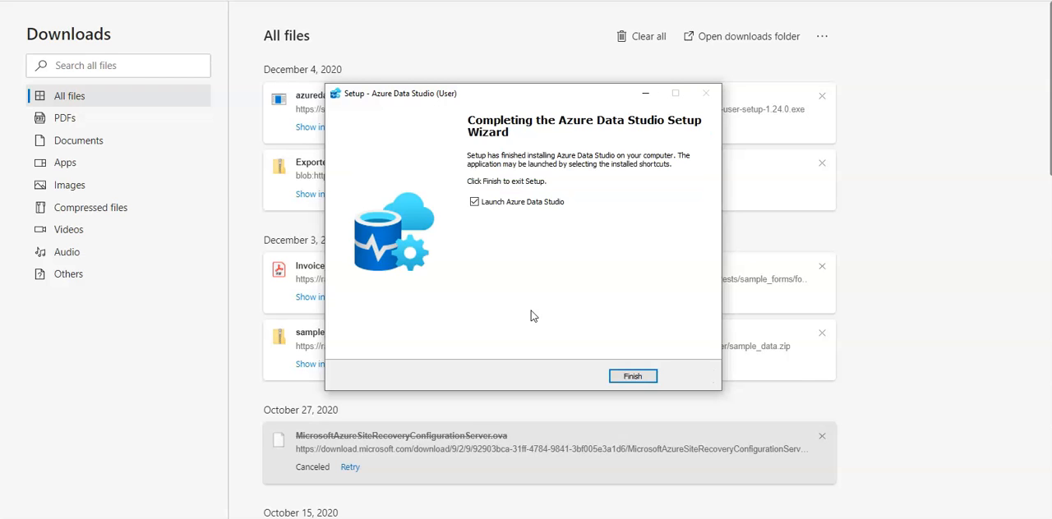
pyautogui.moveTo(726, 386)
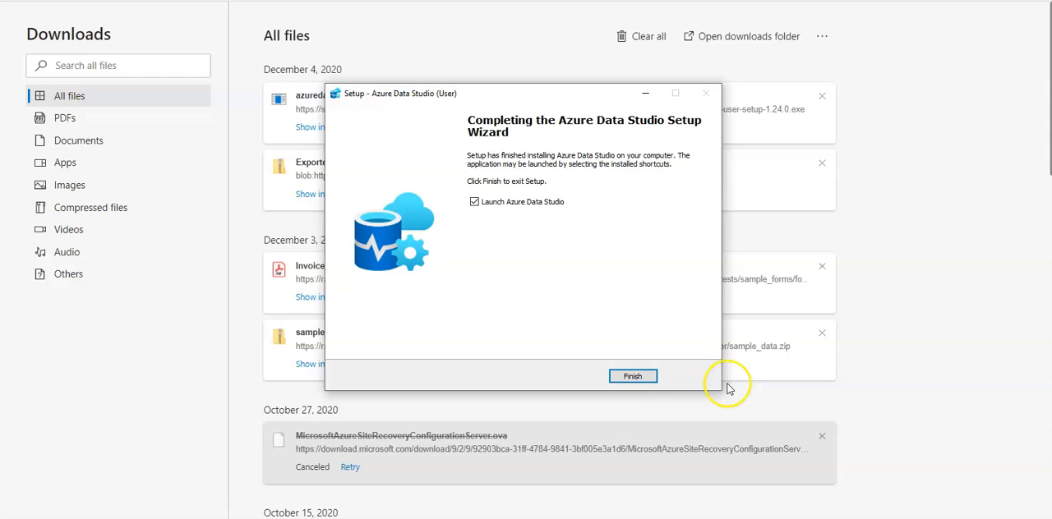
# - Finish setup to launch Azure Data Studio, begin a new connection and copy the server name from the portal
pyautogui.click(632, 375)
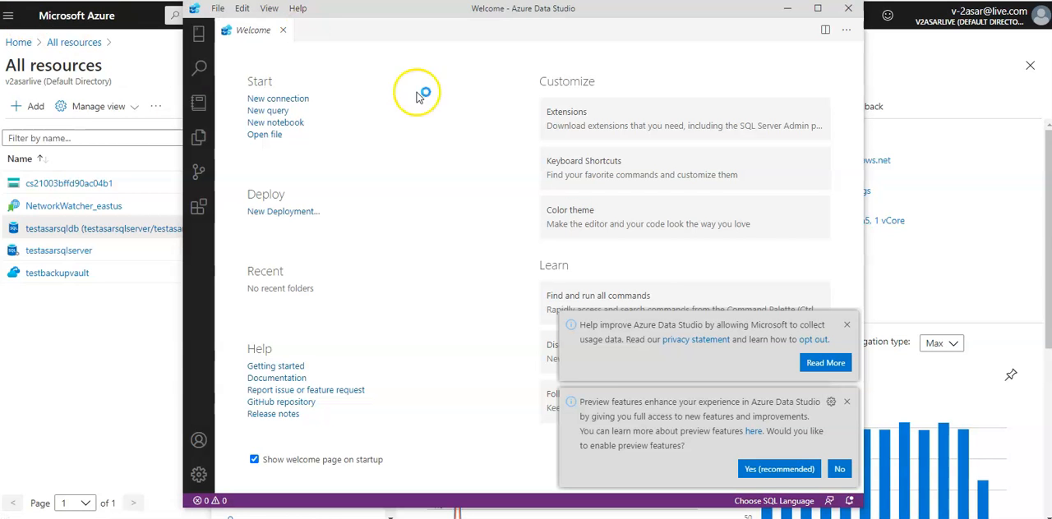
pyautogui.moveTo(846, 325)
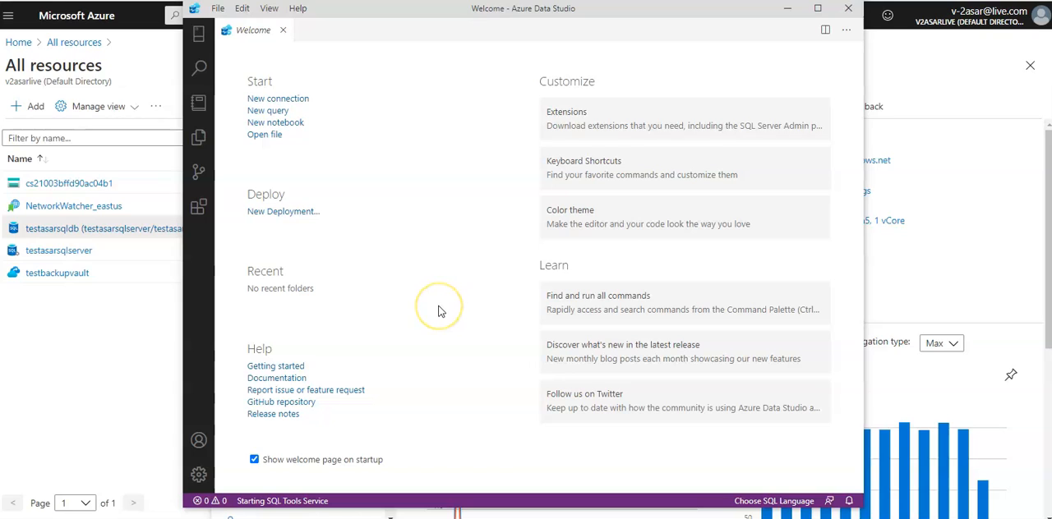
pyautogui.moveTo(437, 311)
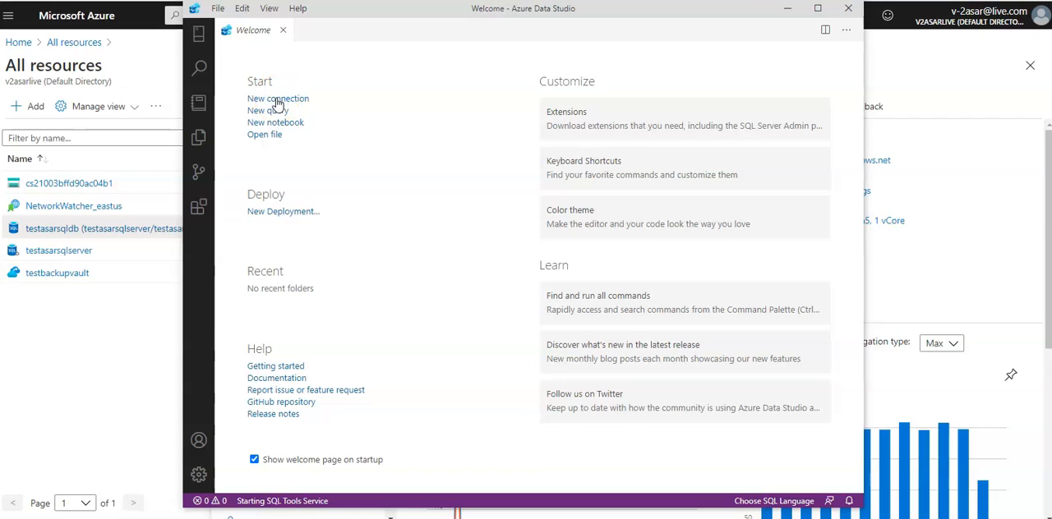
pyautogui.click(277, 99)
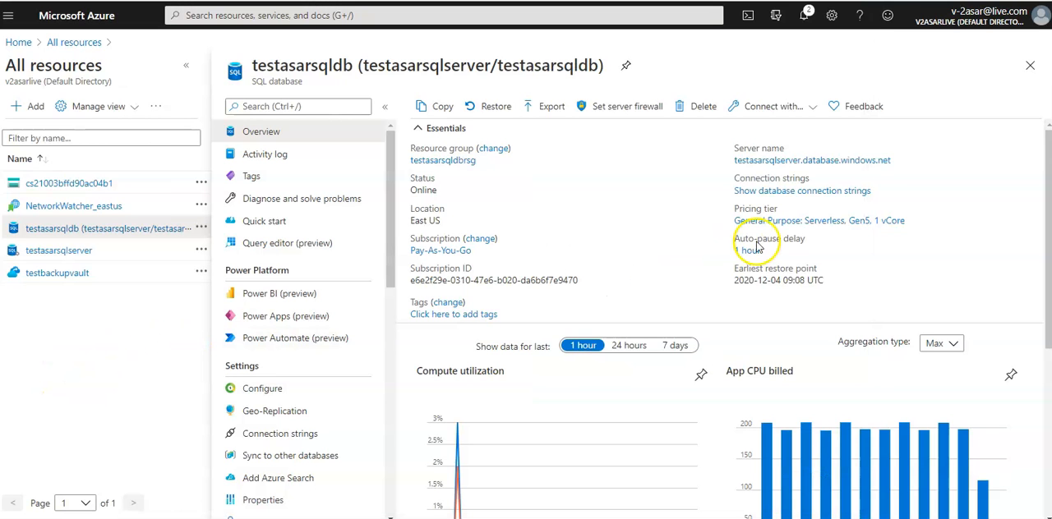
pyautogui.click(897, 161)
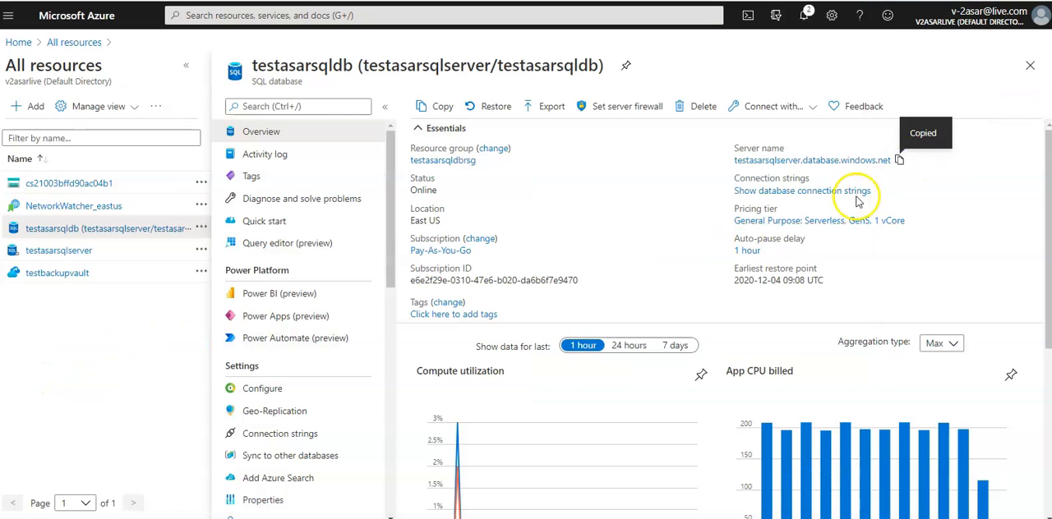
pyautogui.moveTo(698, 273)
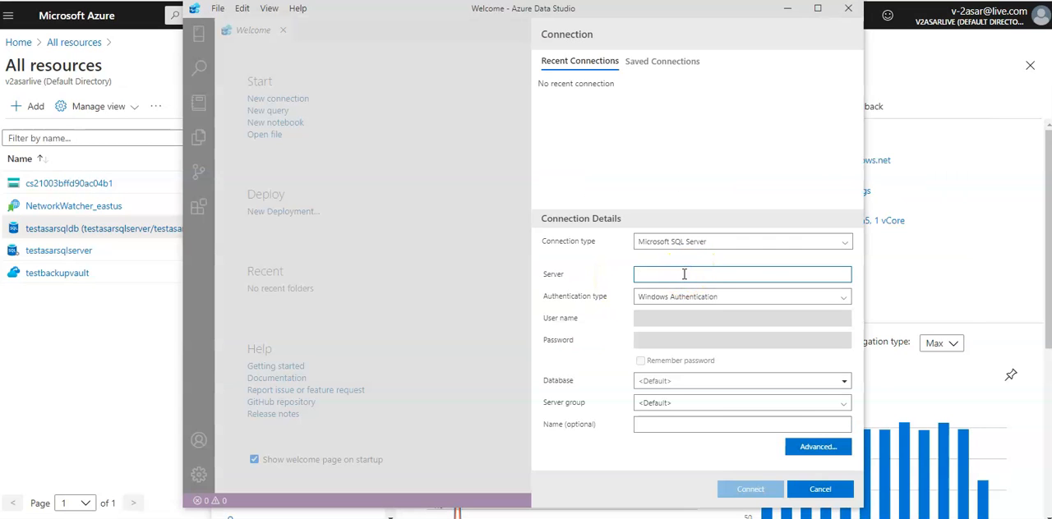
# - Fill in server testasarsqlserver.database.windows.net with SQL Login user 'testasa' and password
pyautogui.write('testasarsqlserver.database.windows.net')
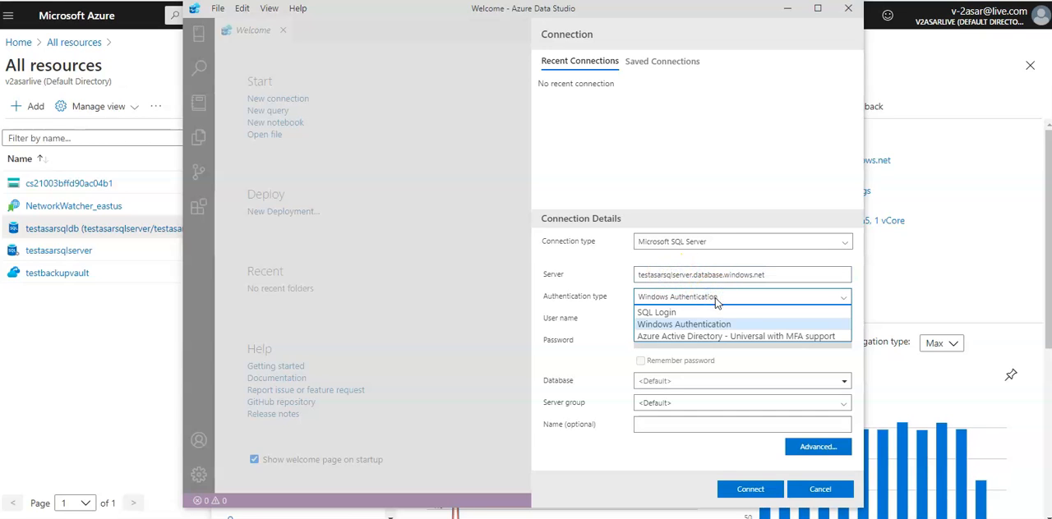
pyautogui.click(657, 312)
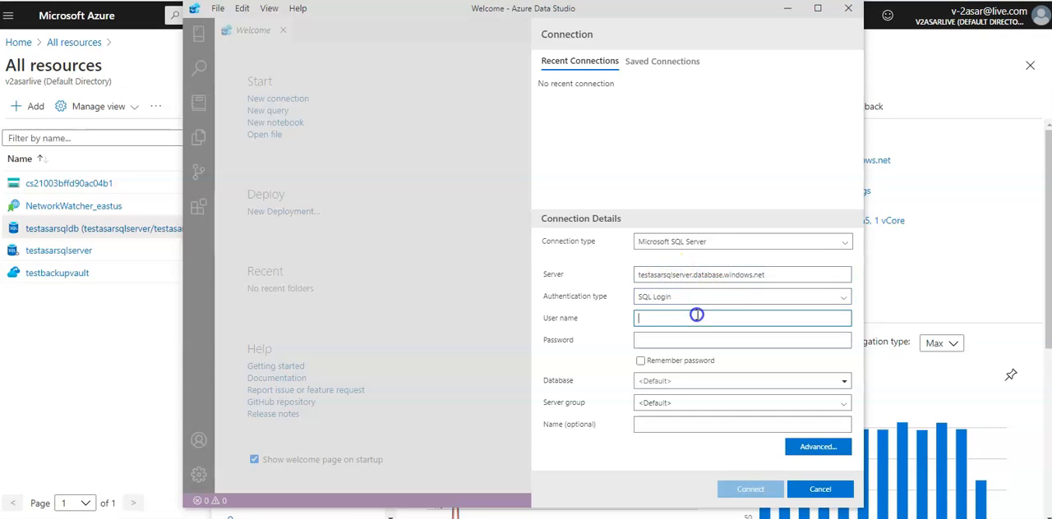
pyautogui.write('testasaradmin')
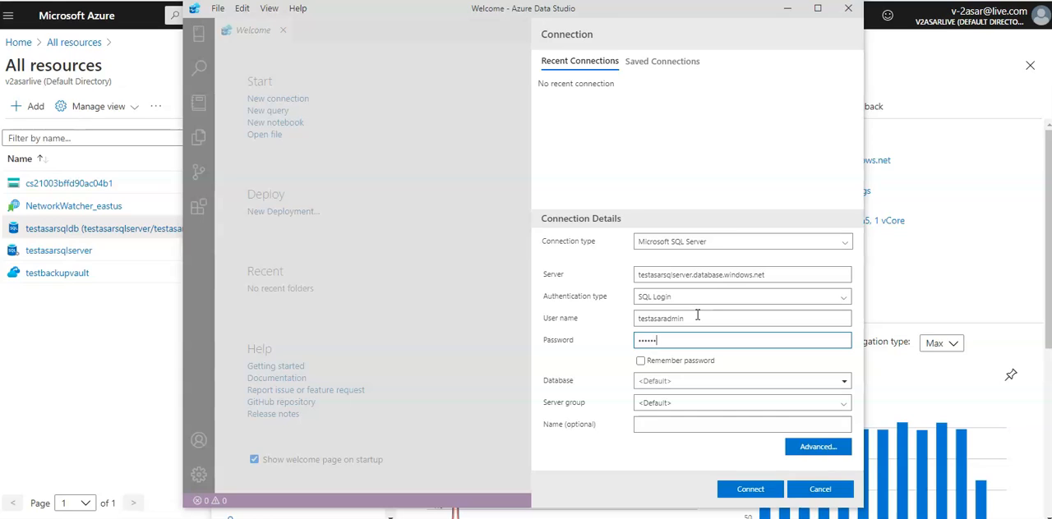
pyautogui.write('password')
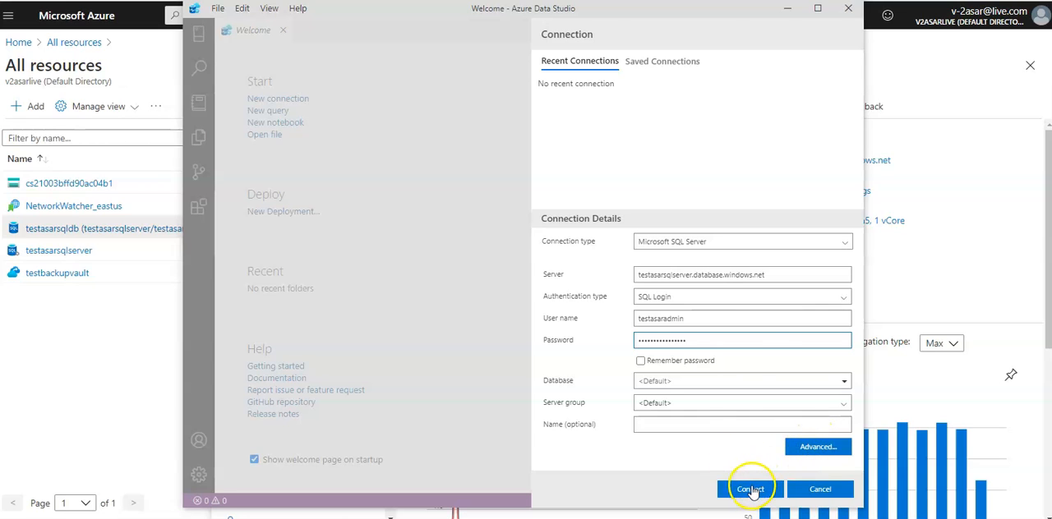
# - Connect to the Azure SQL server with the entered credentials
pyautogui.click(816, 447)
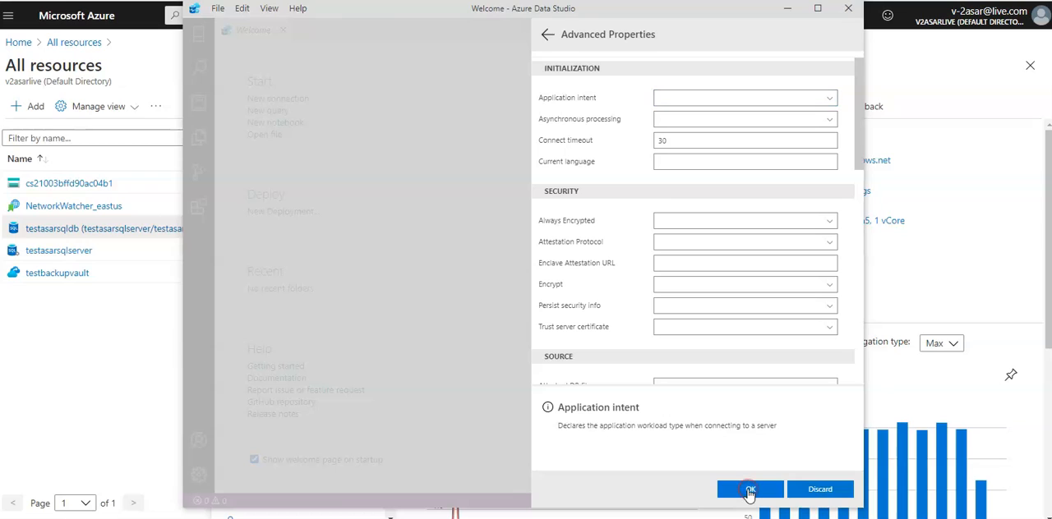
pyautogui.moveTo(820, 489)
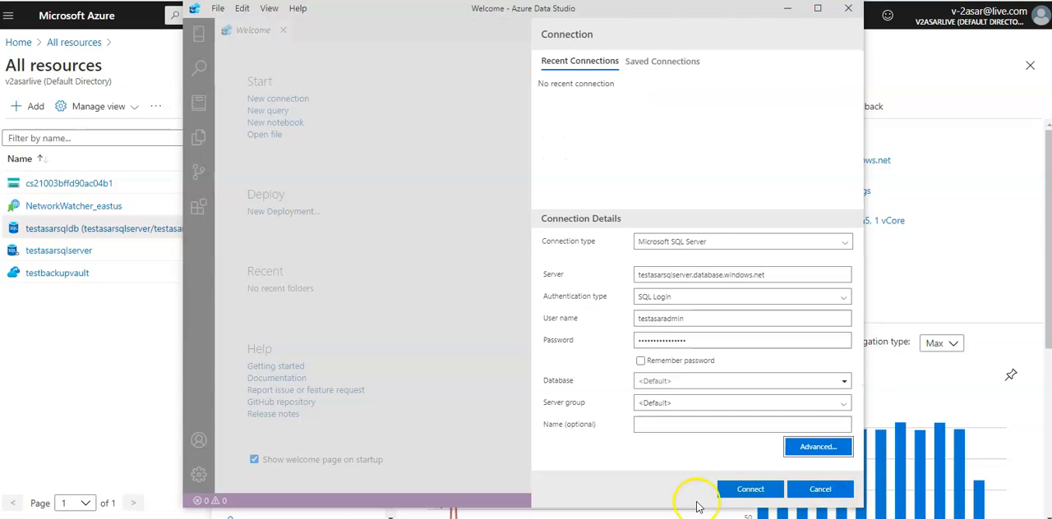
pyautogui.click(749, 490)
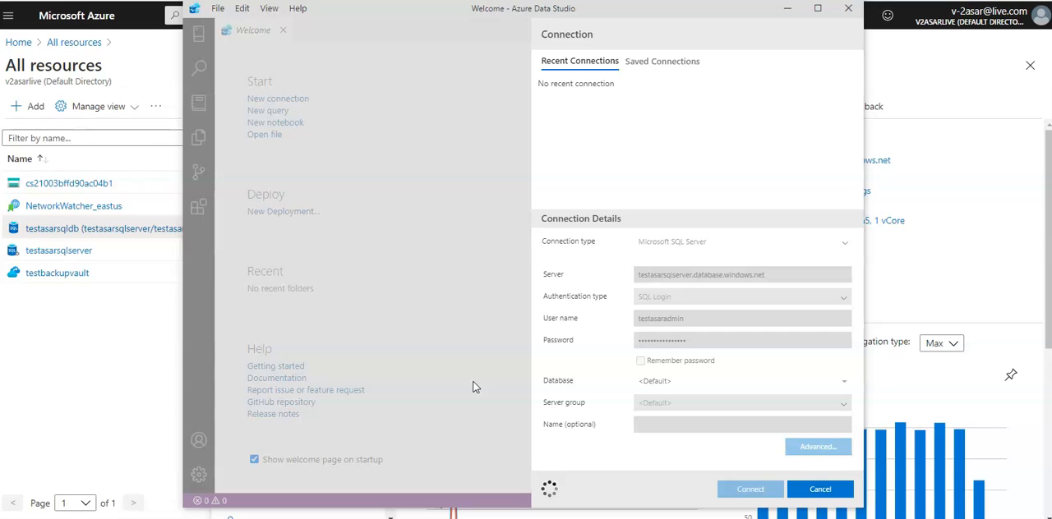
# - Complete the connection and open the testasarsqldb database dashboard from the databases list
pyautogui.click(750, 490)
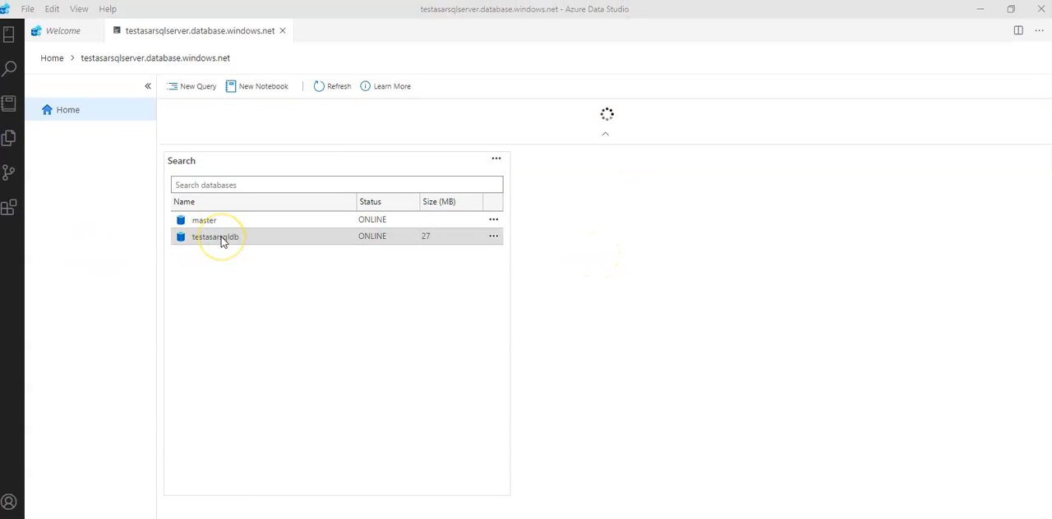
pyautogui.click(213, 237)
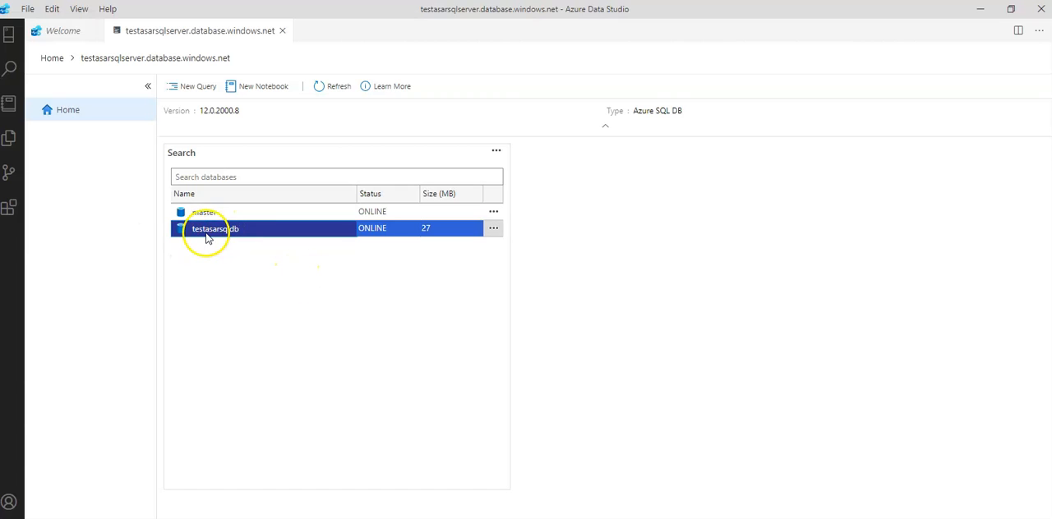
pyautogui.doubleClick(214, 228)
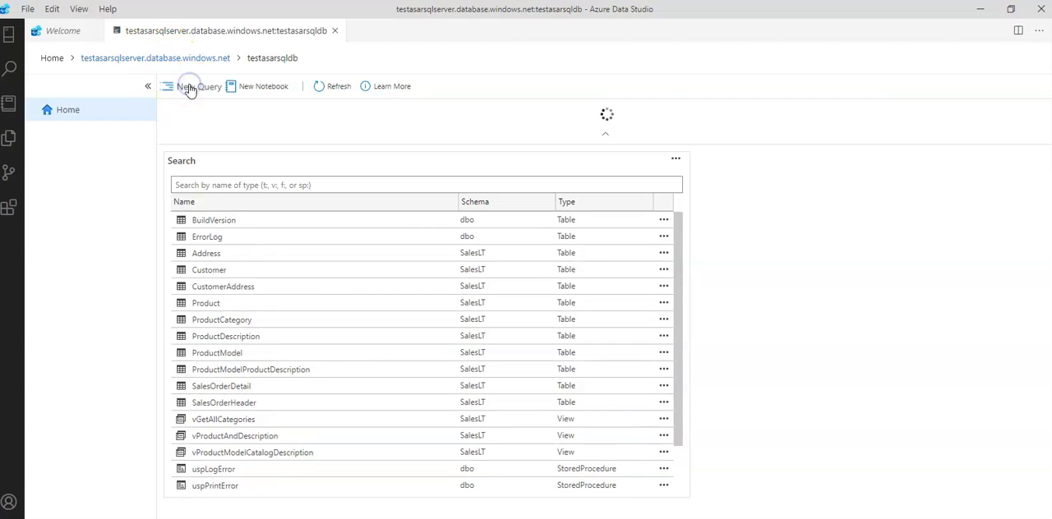
# - Run a new SELECT TOP 20 query joining ProductCategory and Product and view the category/product results
pyautogui.click(198, 86)
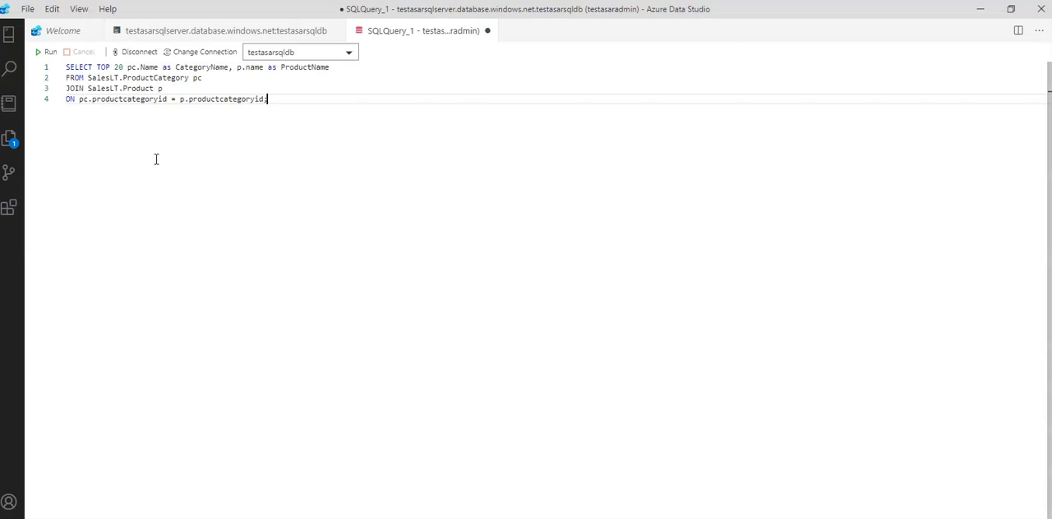
pyautogui.click(45, 52)
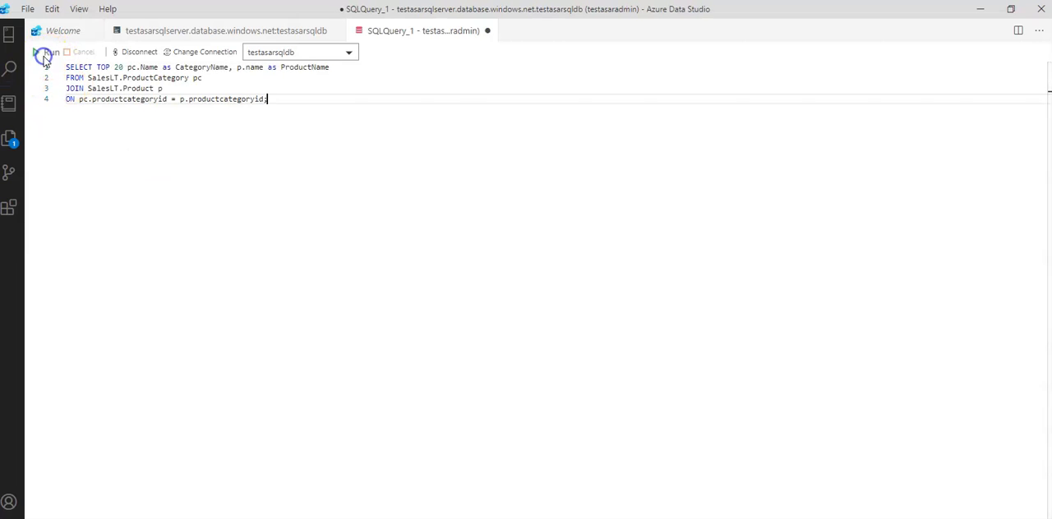
pyautogui.click(49, 52)
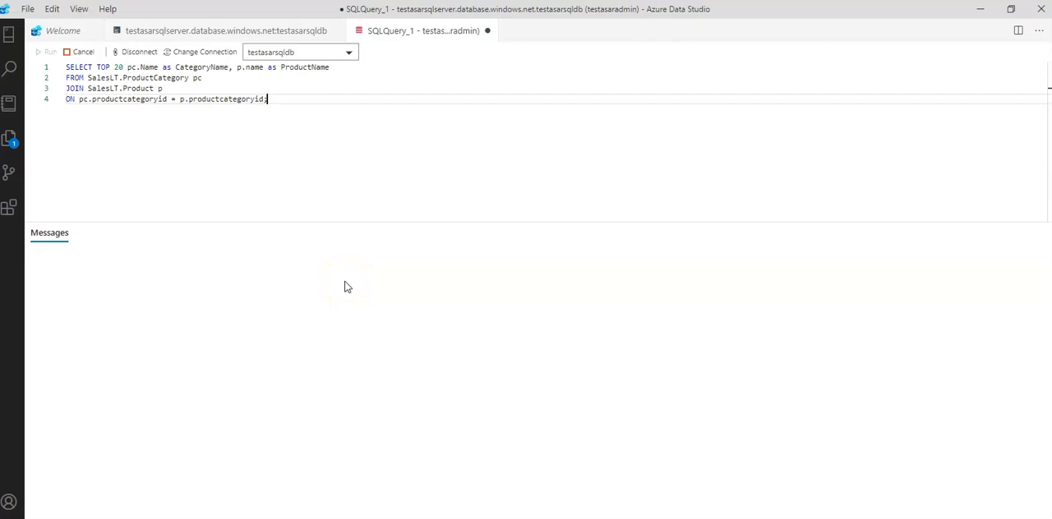
pyautogui.click(49, 53)
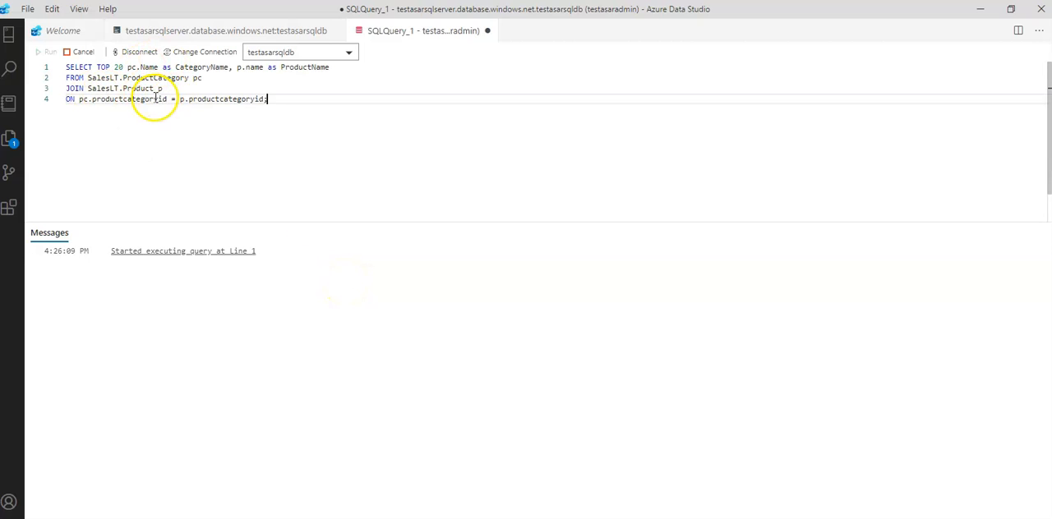
pyautogui.click(50, 52)
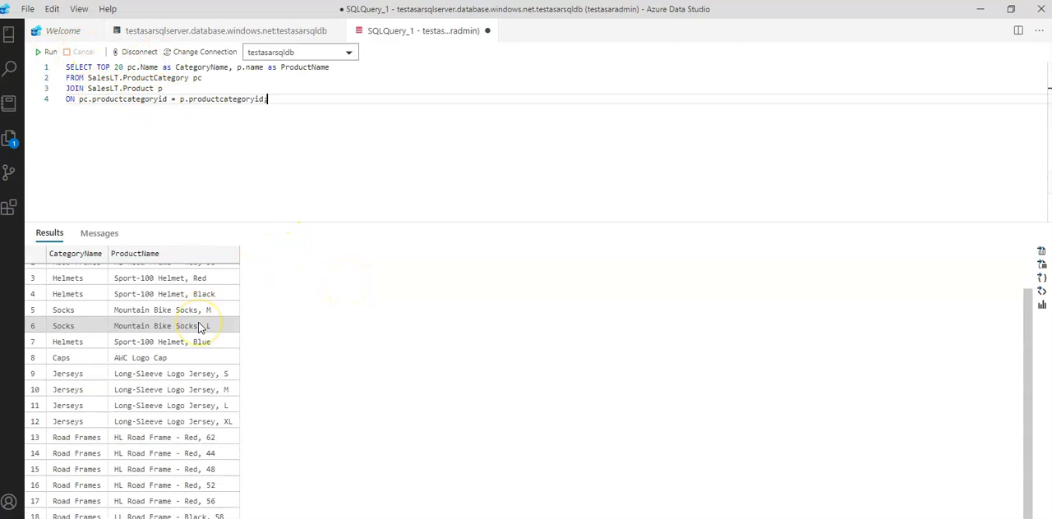
pyautogui.scroll(3)
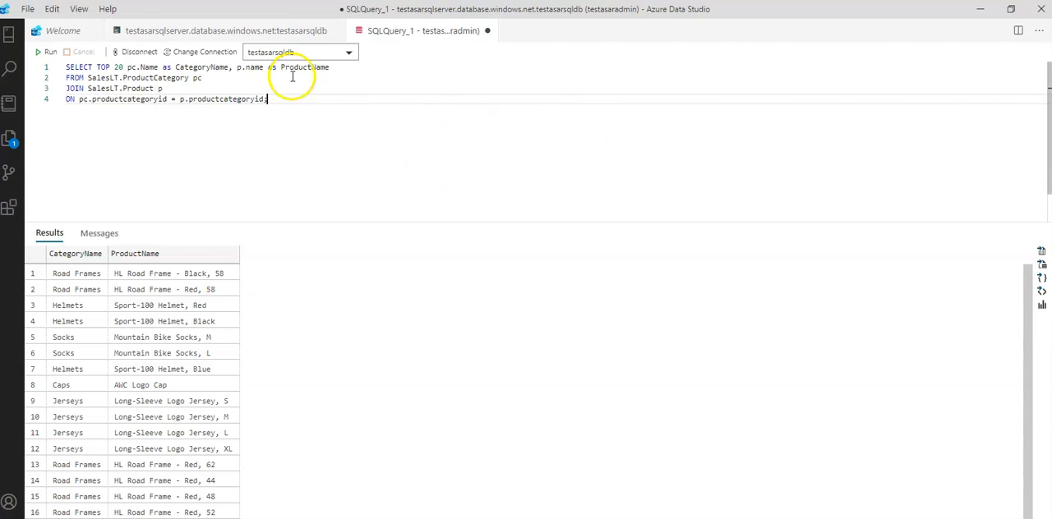
# - Navigate back from the database dashboard to the server dashboard listing master and testasarsqldb
pyautogui.click(223, 30)
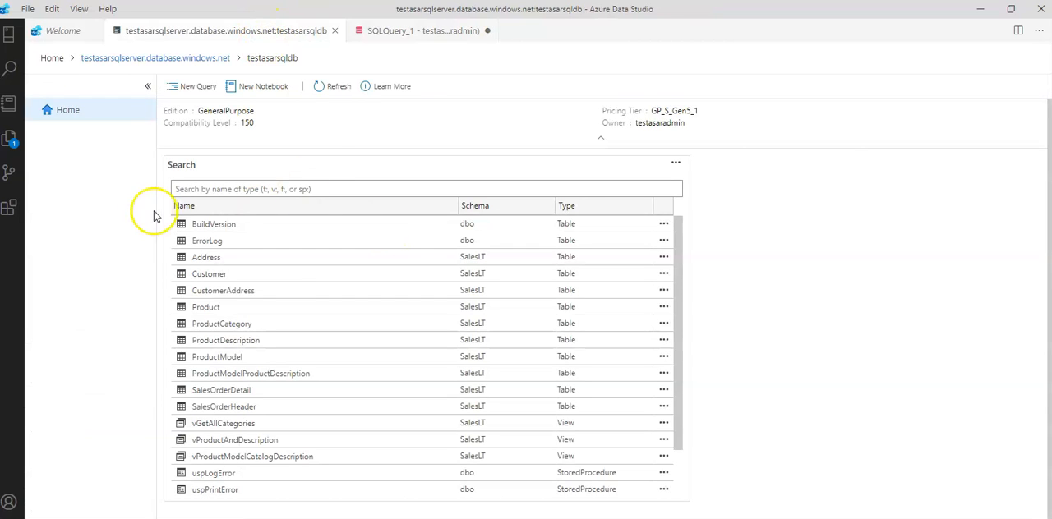
pyautogui.moveTo(248, 117)
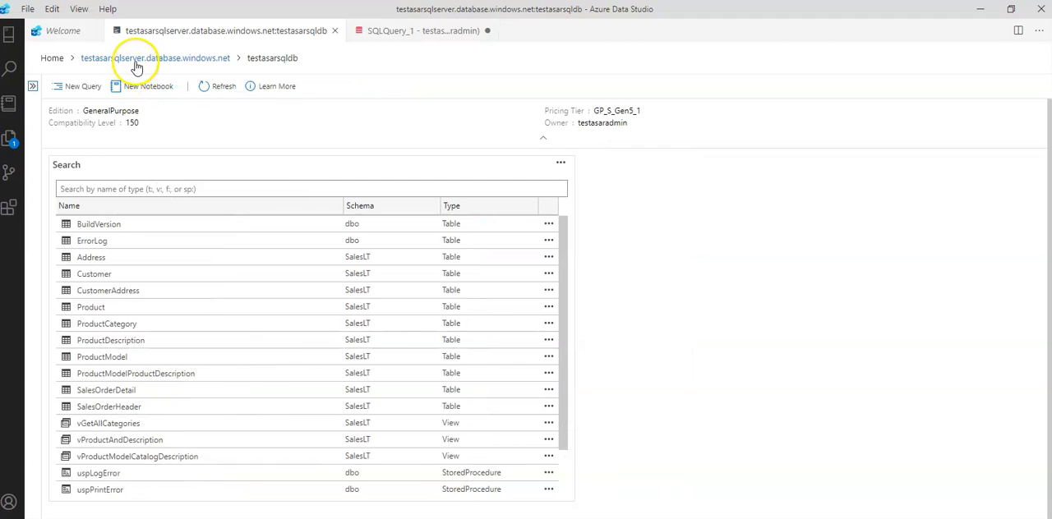
pyautogui.click(157, 57)
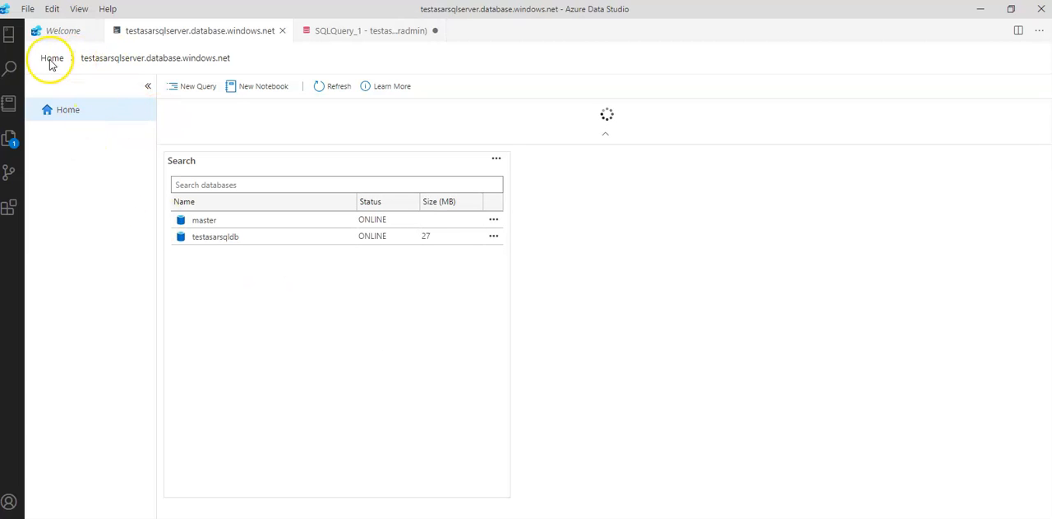
pyautogui.click(63, 30)
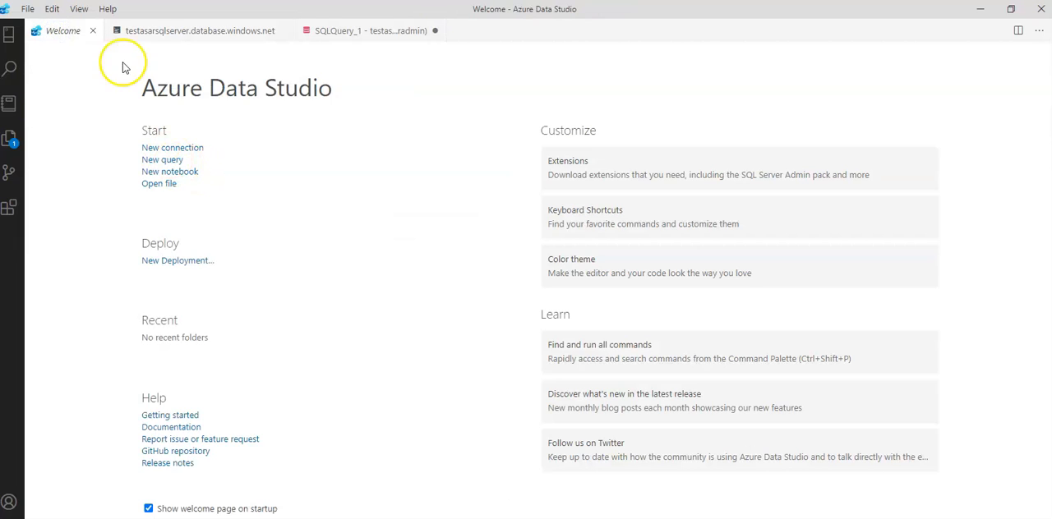
pyautogui.click(201, 30)
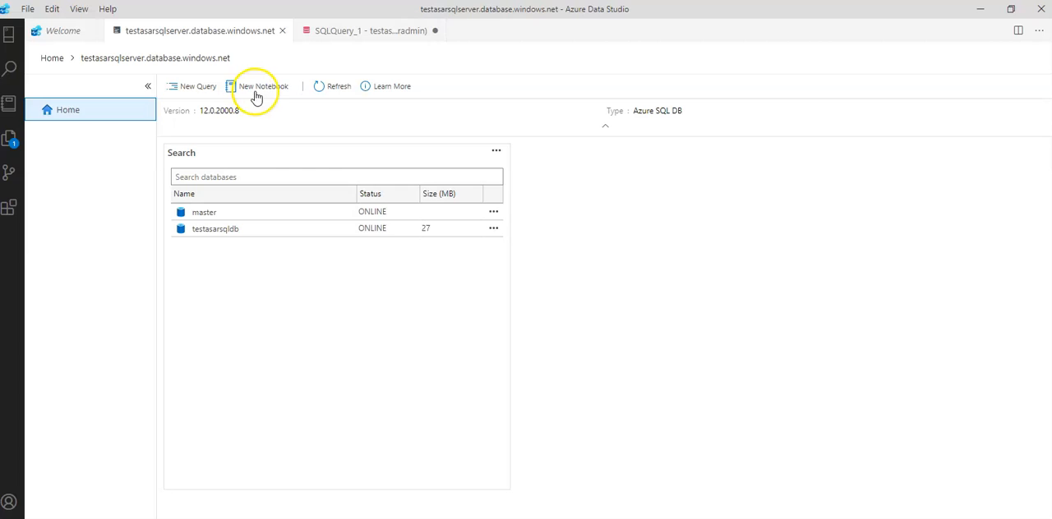
# - Run a new query on master creating TutorialDB with ALTER DATABASE SET QUERY_STORE=ON
pyautogui.click(198, 85)
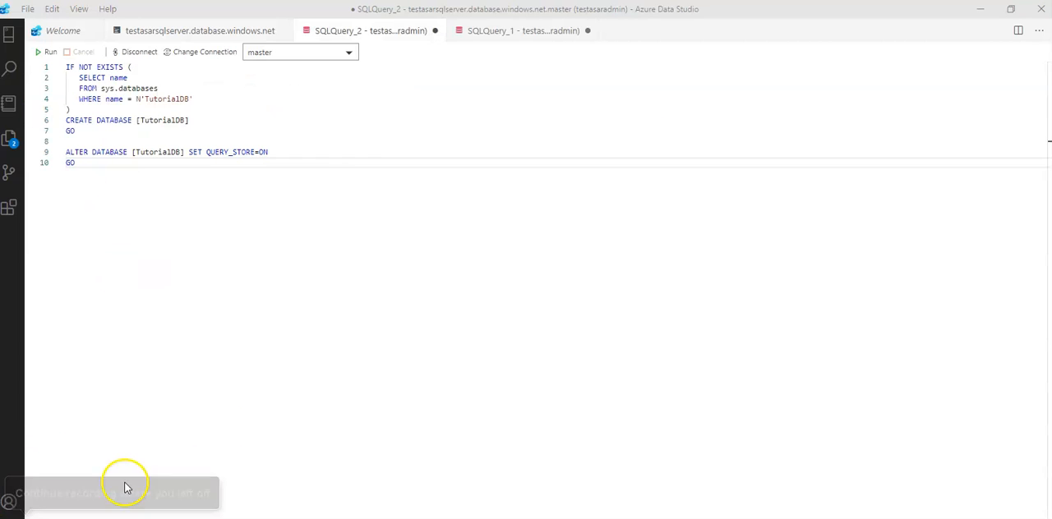
pyautogui.moveTo(296, 339)
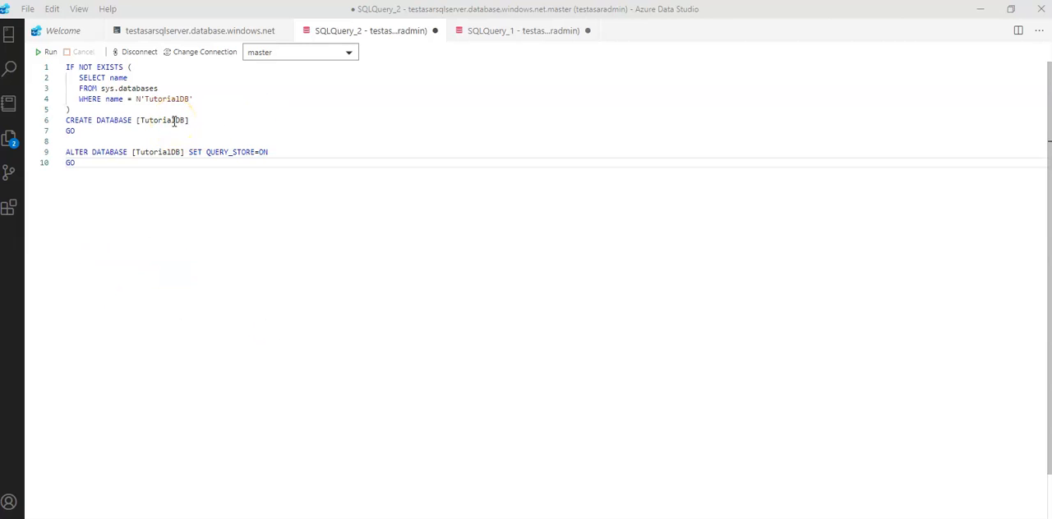
pyautogui.click(49, 51)
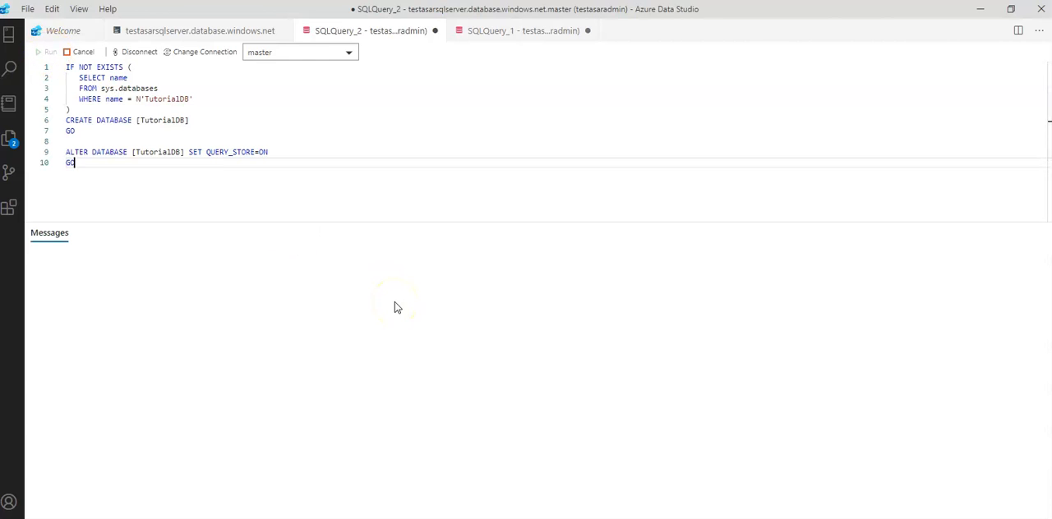
pyautogui.click(49, 52)
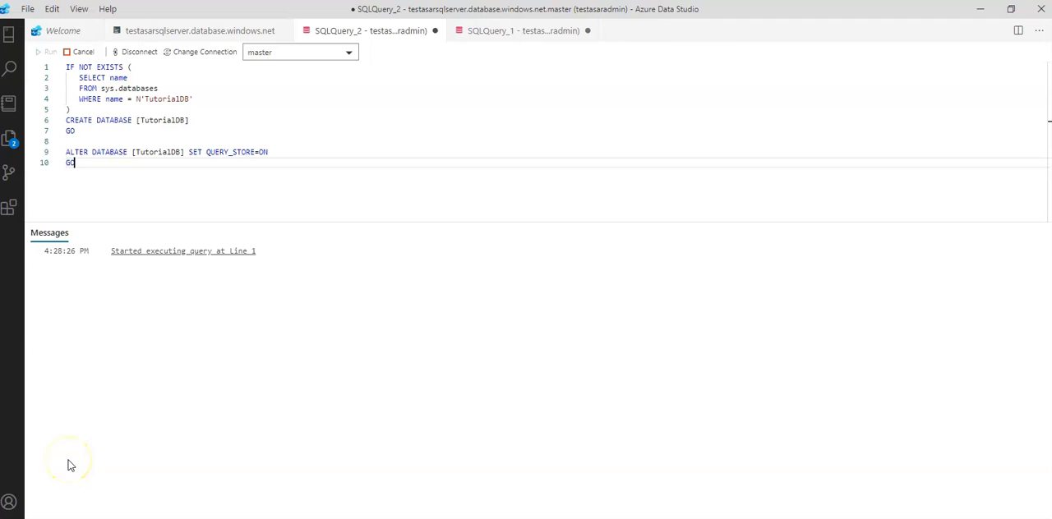
pyautogui.moveTo(266, 358)
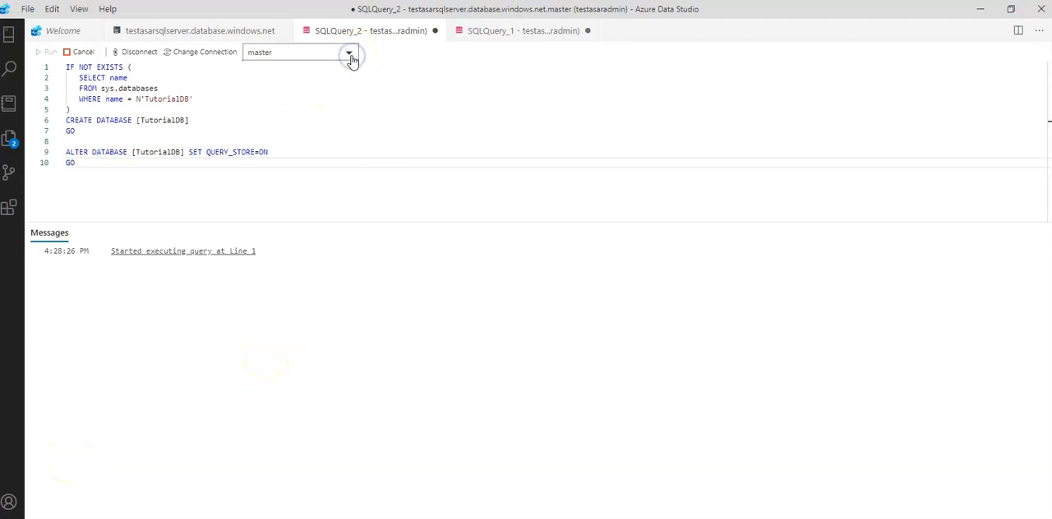
pyautogui.moveTo(194, 348)
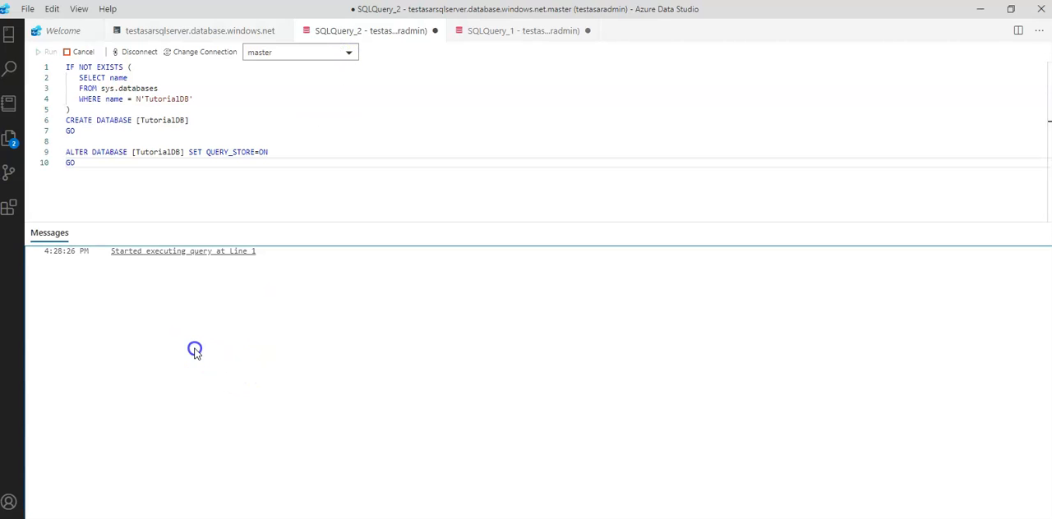
pyautogui.moveTo(197, 353)
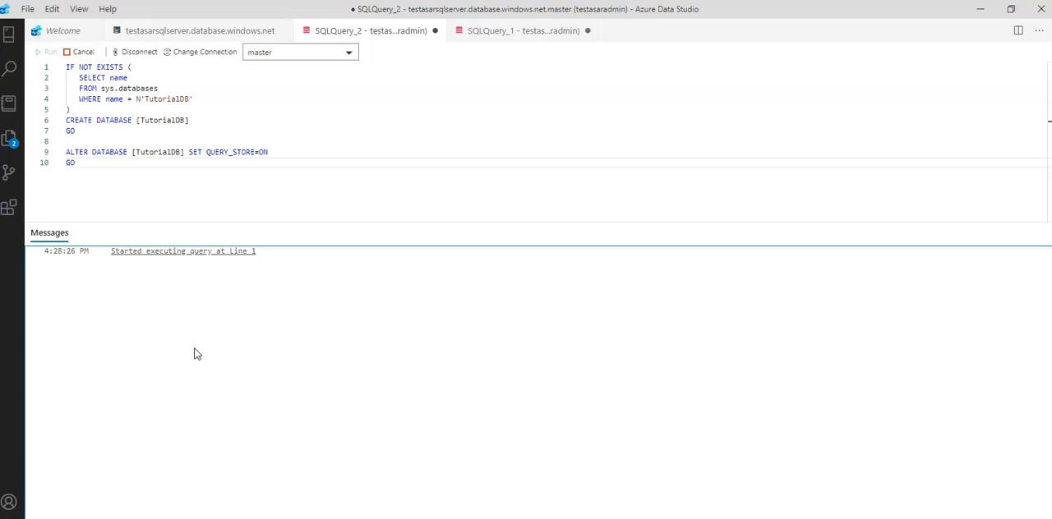
pyautogui.moveTo(152, 289)
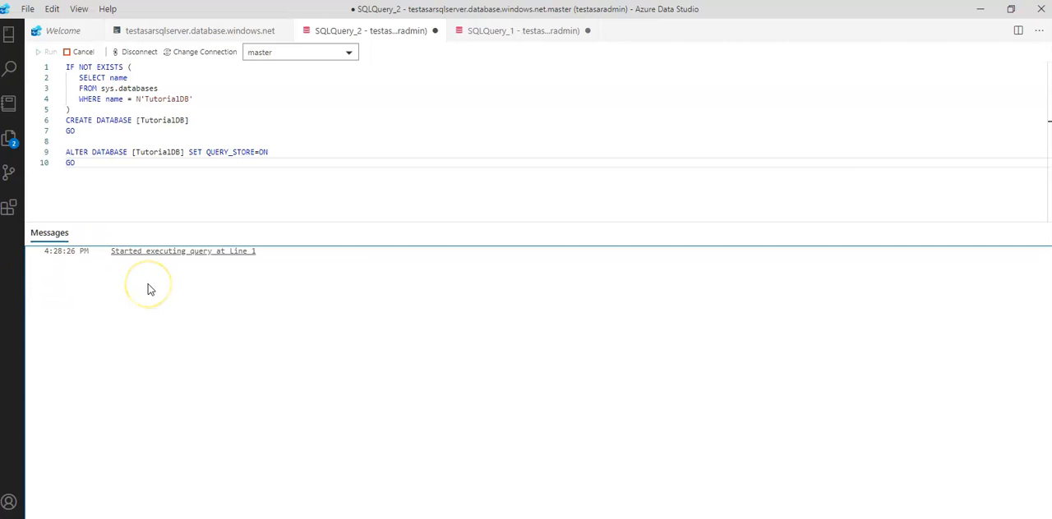
pyautogui.moveTo(151, 289)
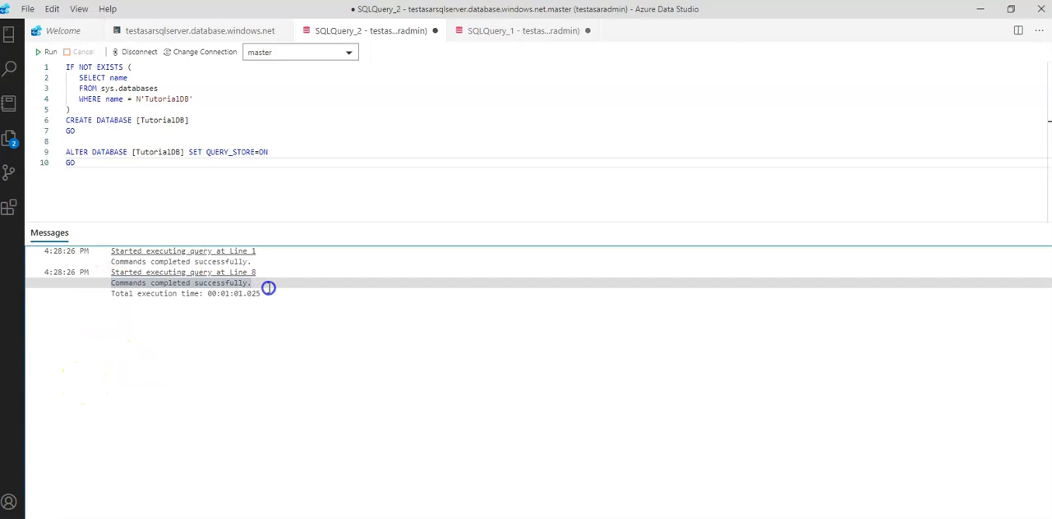
pyautogui.moveTo(266, 289)
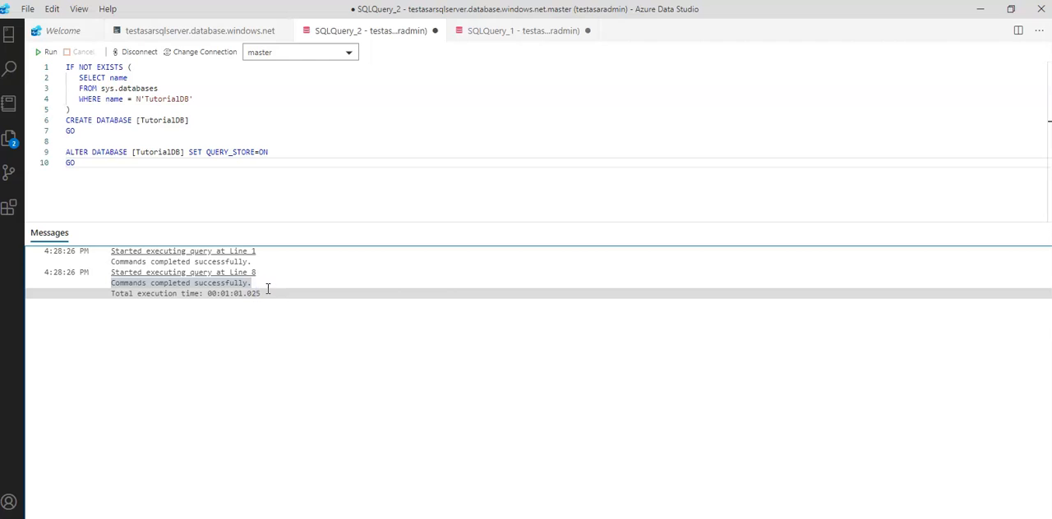
pyautogui.moveTo(321, 117)
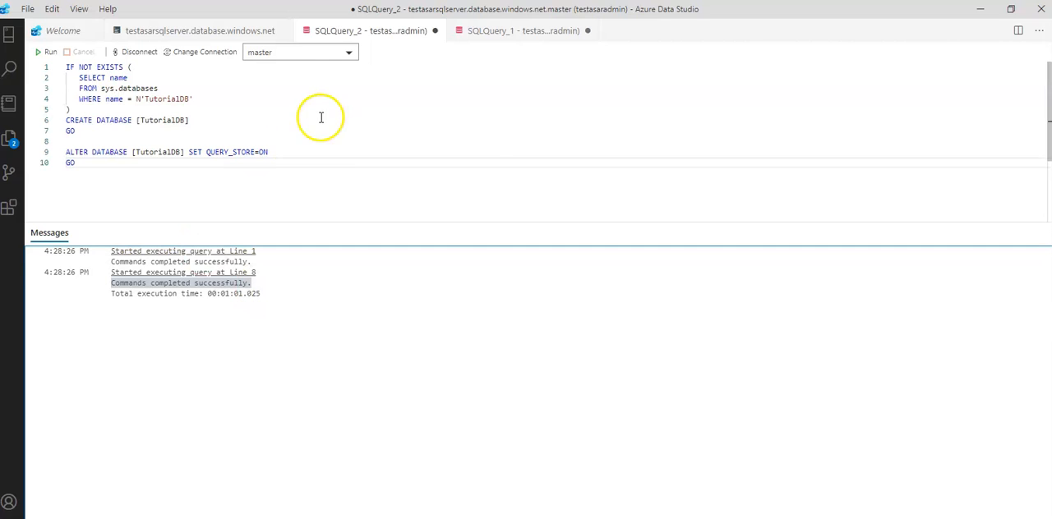
# - Refresh the server's database list and reload the TutorialDB dashboard until its properties appear
pyautogui.click(201, 29)
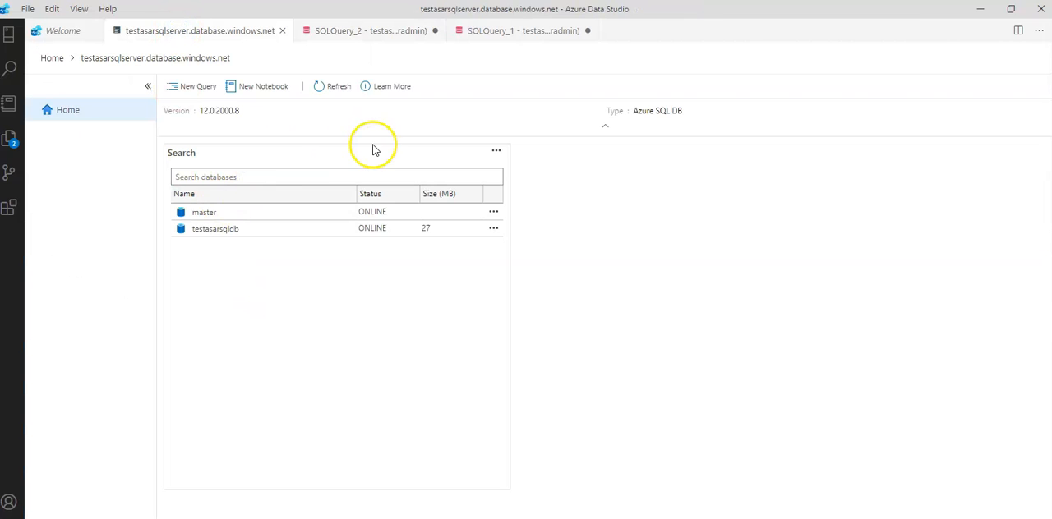
pyautogui.click(332, 86)
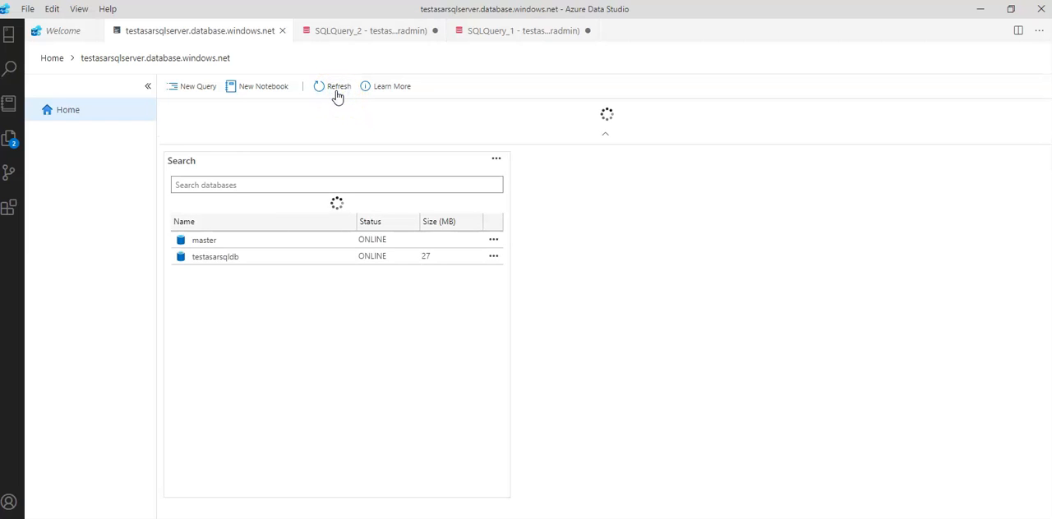
pyautogui.moveTo(325, 311)
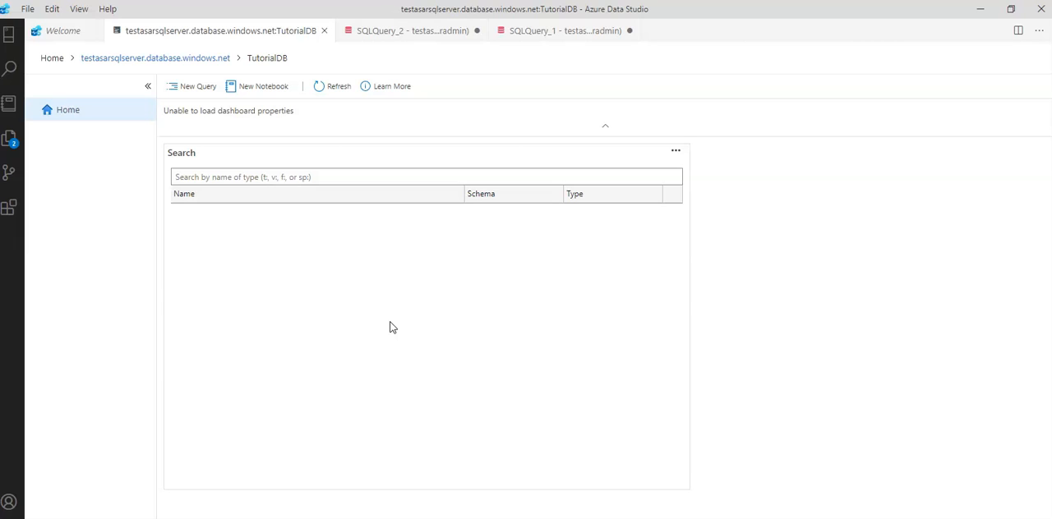
pyautogui.moveTo(297, 207)
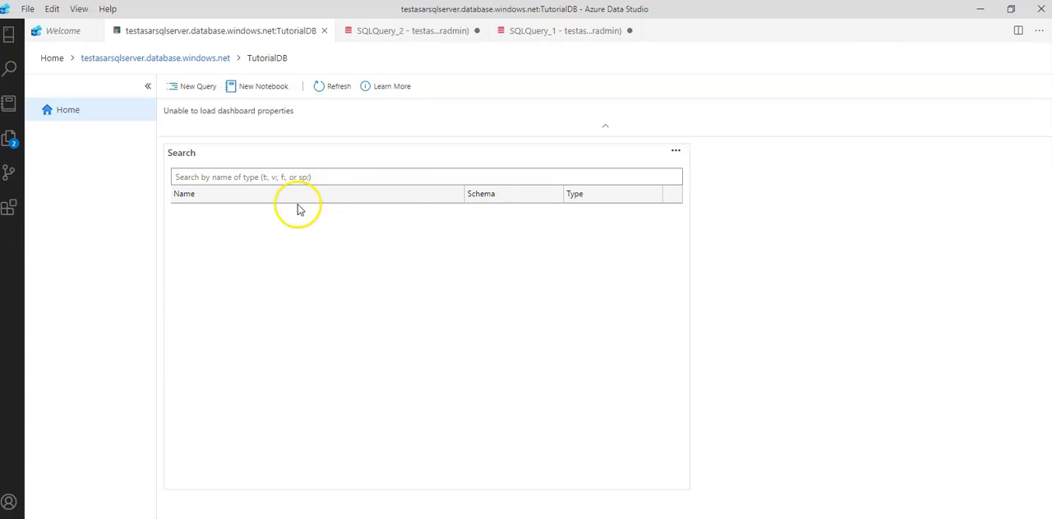
pyautogui.moveTo(483, 113)
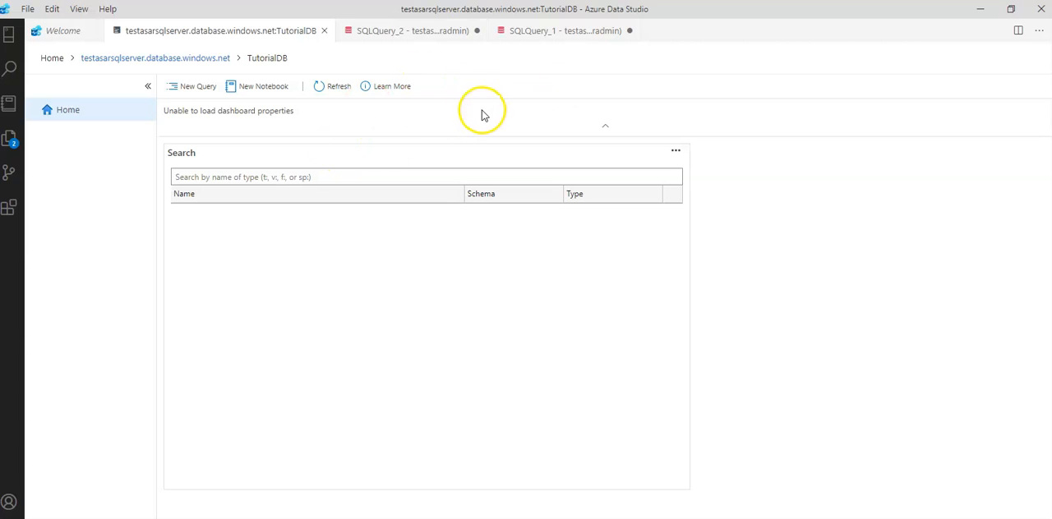
pyautogui.moveTo(249, 204)
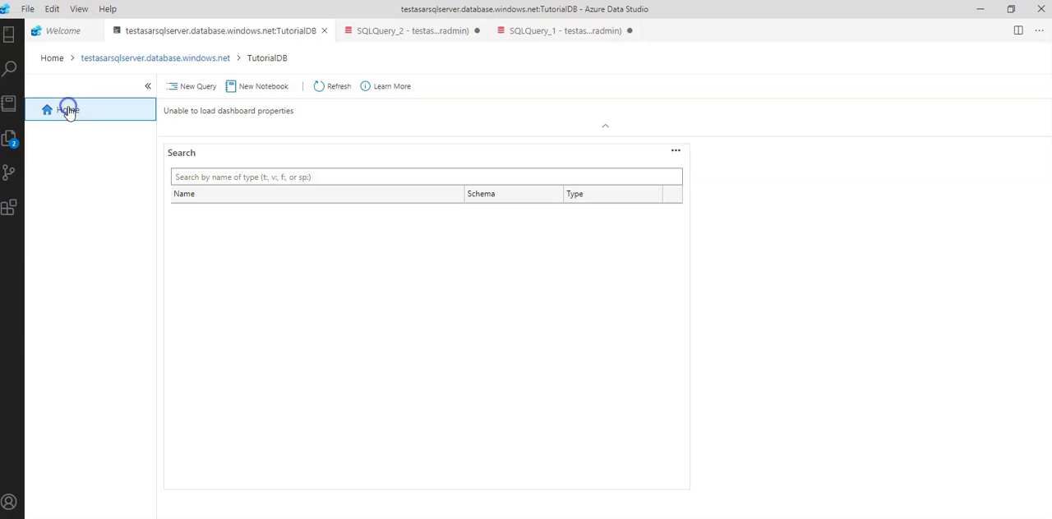
pyautogui.moveTo(155, 61)
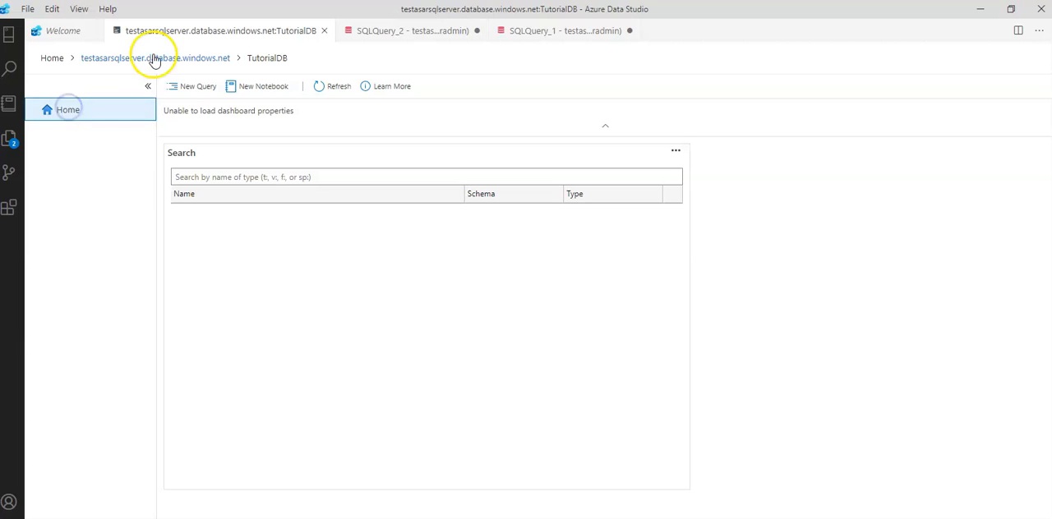
pyautogui.click(156, 58)
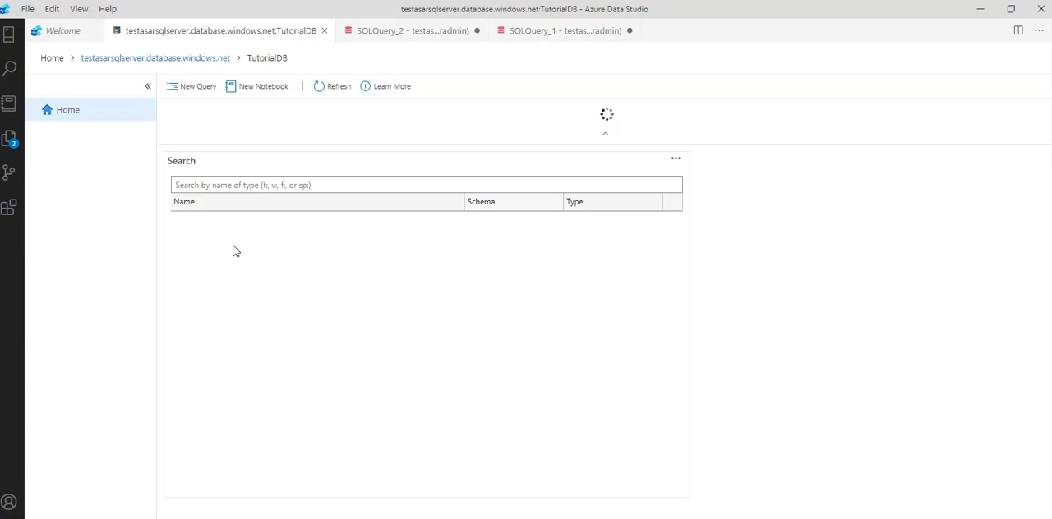
pyautogui.moveTo(200, 133)
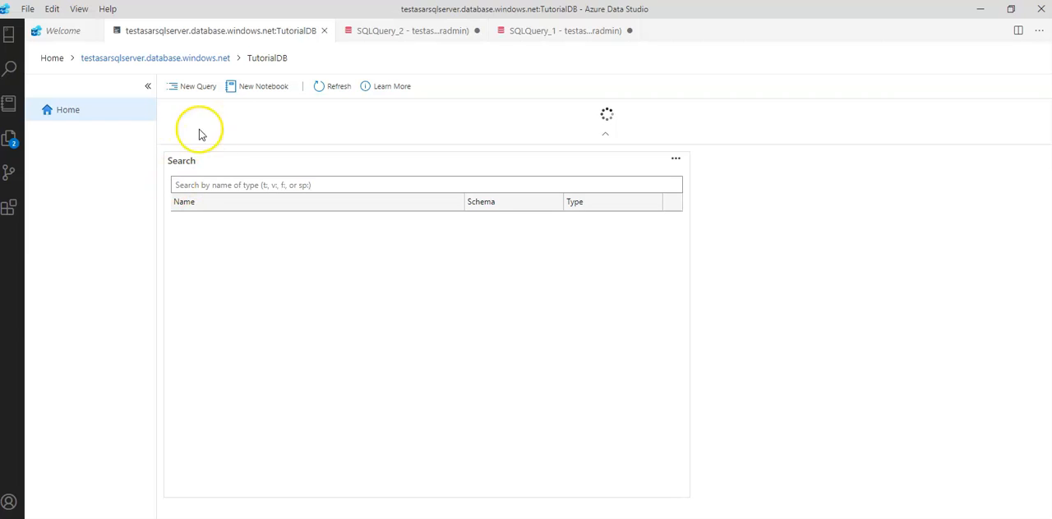
pyautogui.moveTo(197, 86)
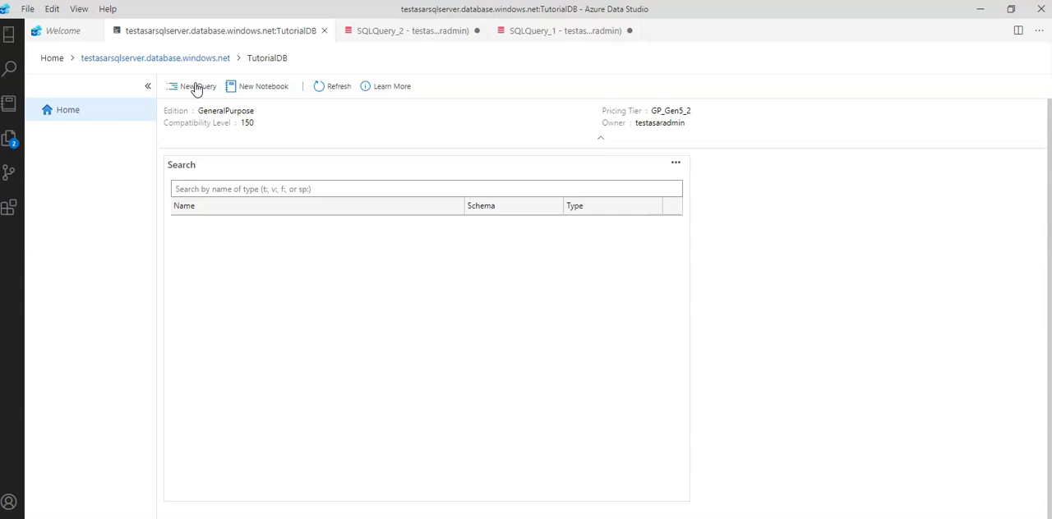
# - Run the CREATE TABLE script for dbo.Customers in a new TutorialDB query editor
pyautogui.click(192, 86)
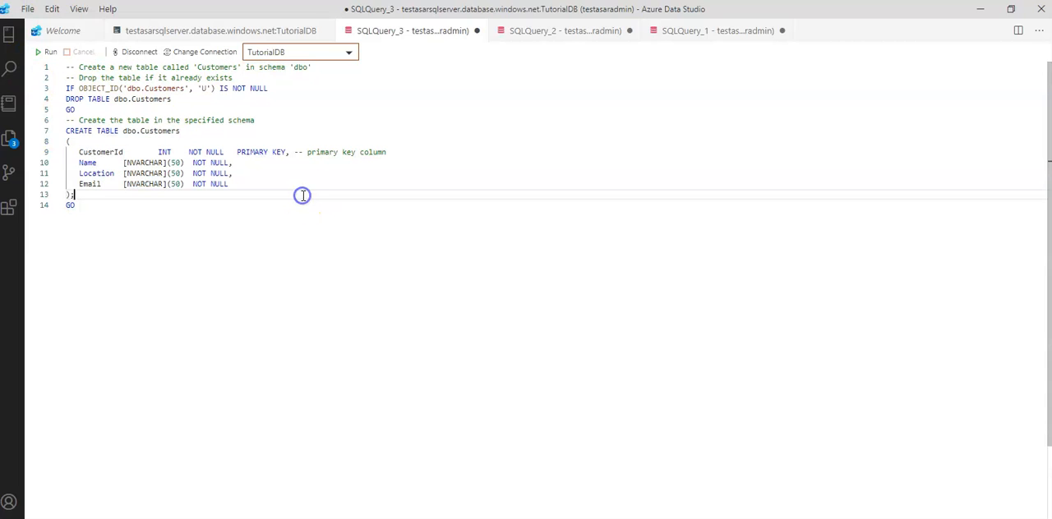
pyautogui.moveTo(62, 30)
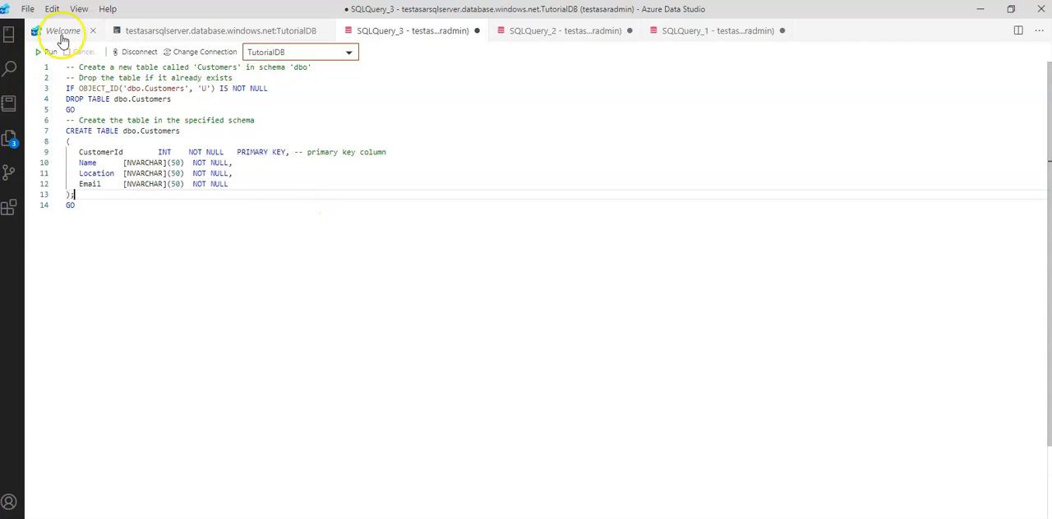
pyautogui.click(50, 52)
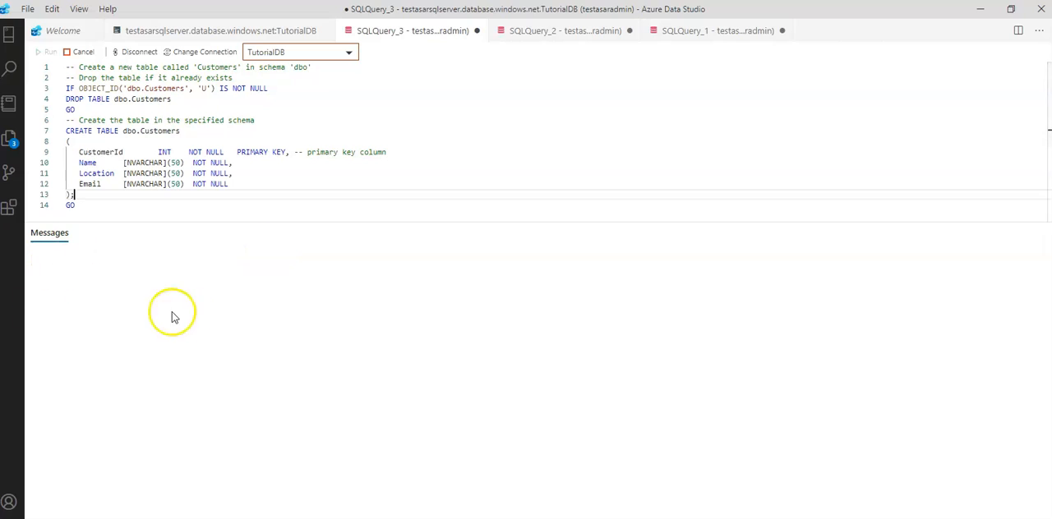
pyautogui.moveTo(152, 327)
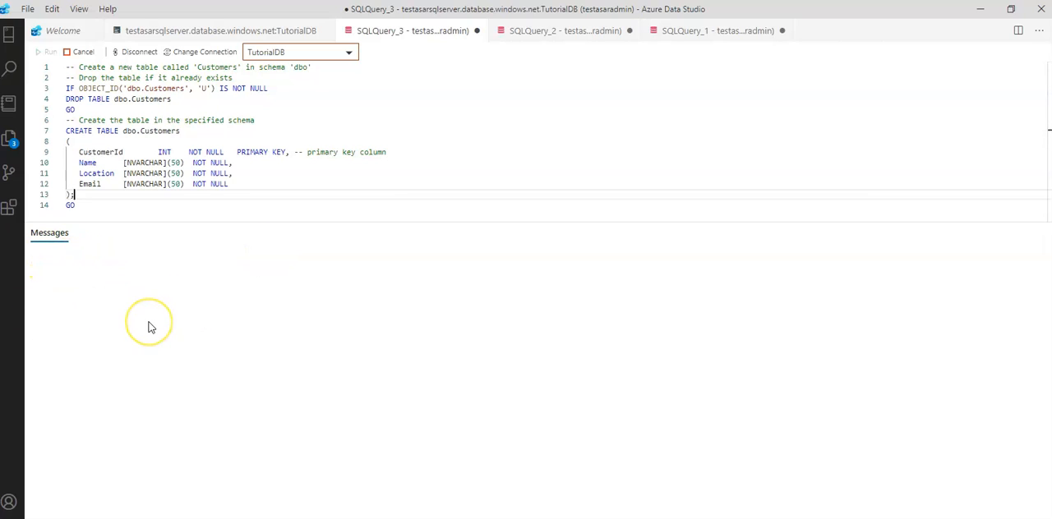
pyautogui.click(48, 53)
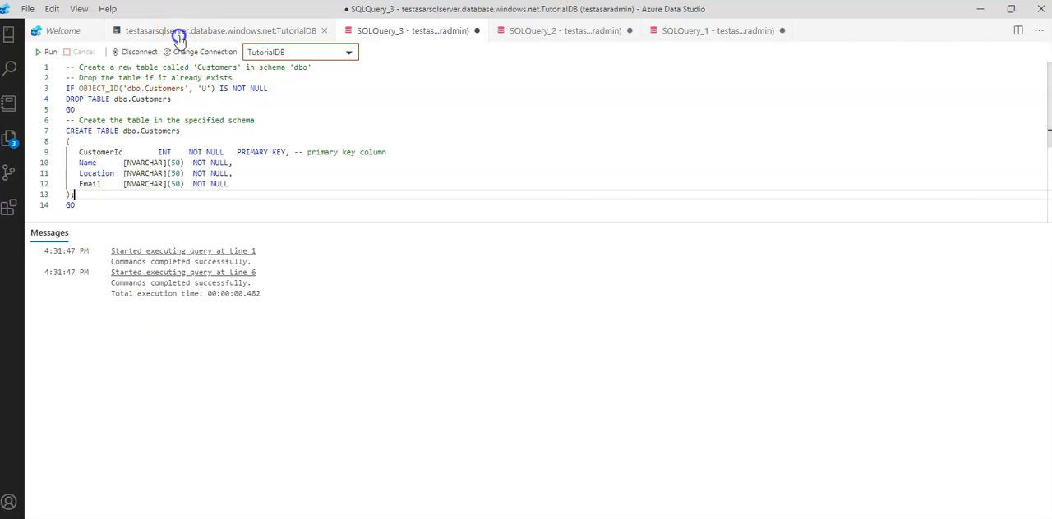
# - Refresh the TutorialDB dashboard so Customers appears in the object list and select it
pyautogui.click(217, 30)
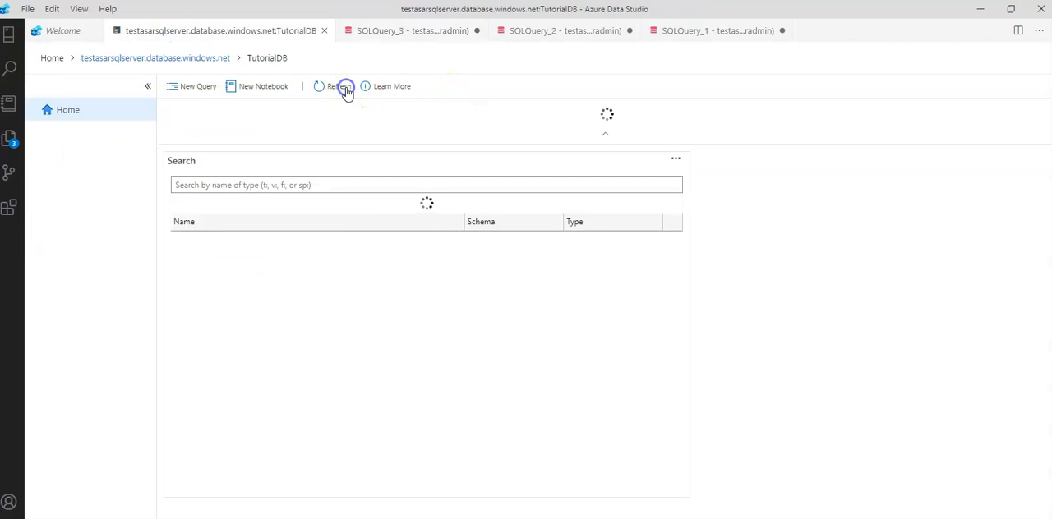
pyautogui.click(339, 85)
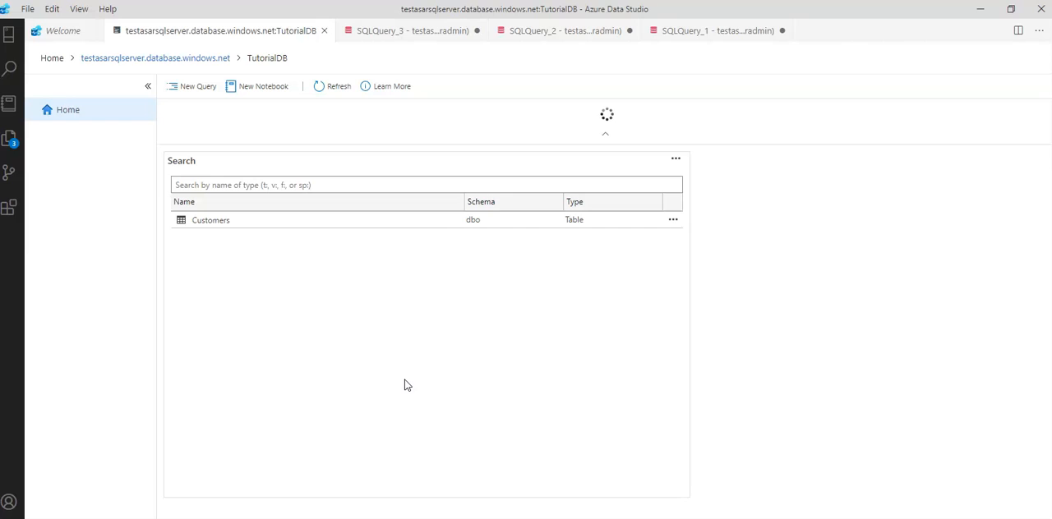
pyautogui.click(210, 220)
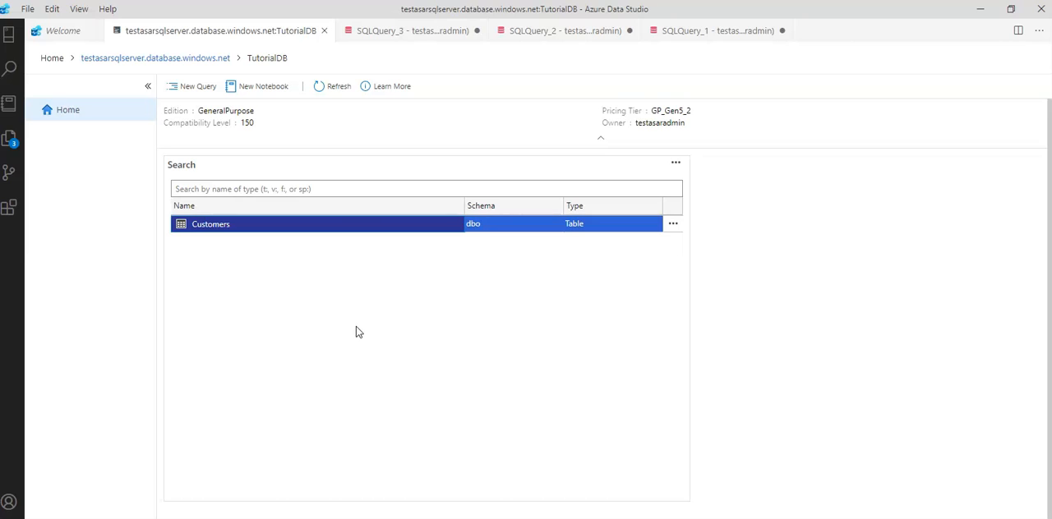
pyautogui.moveTo(320, 180)
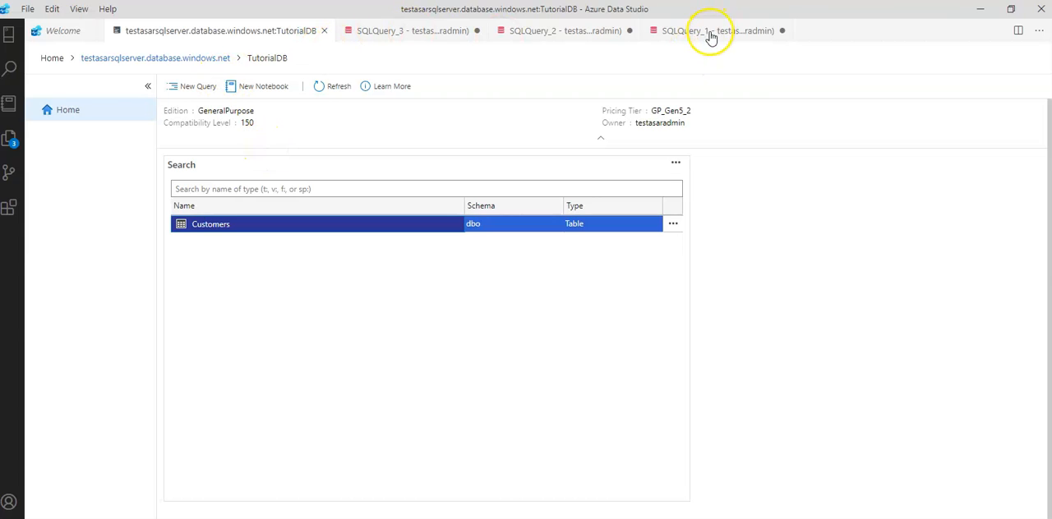
# - Run the INSERT script adding Orlando, Keith, Donna and Janet to dbo.Customers with TutorialDB selected
pyautogui.click(411, 30)
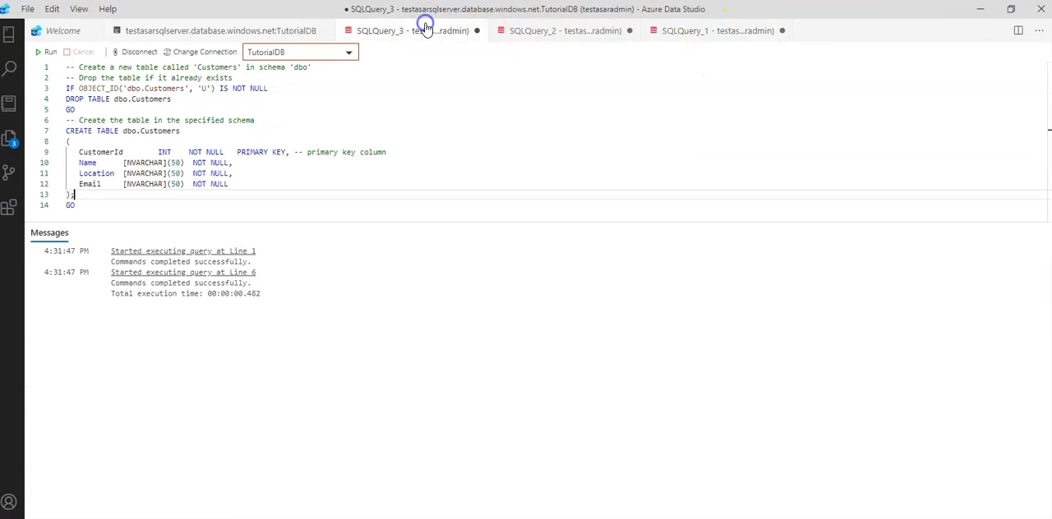
pyautogui.moveTo(122, 431)
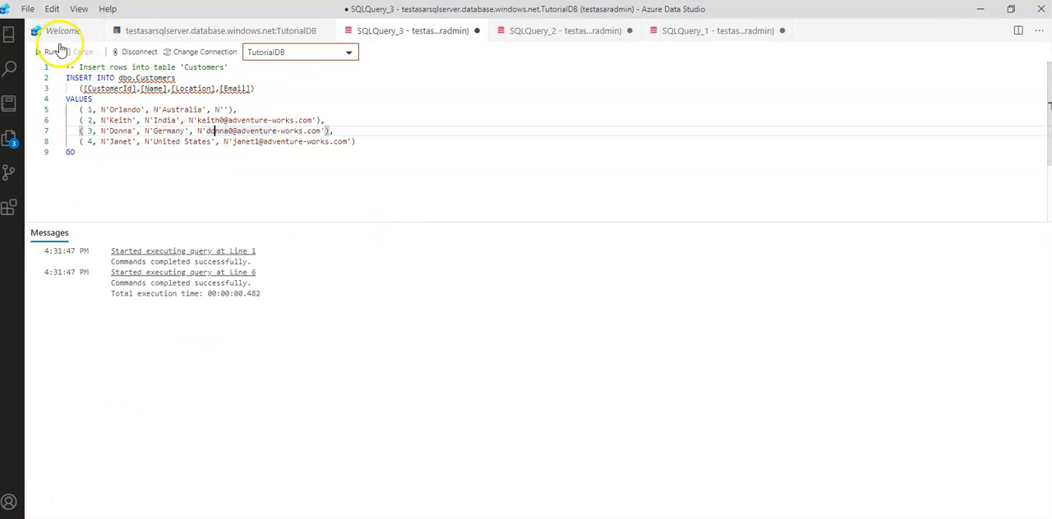
pyautogui.click(46, 53)
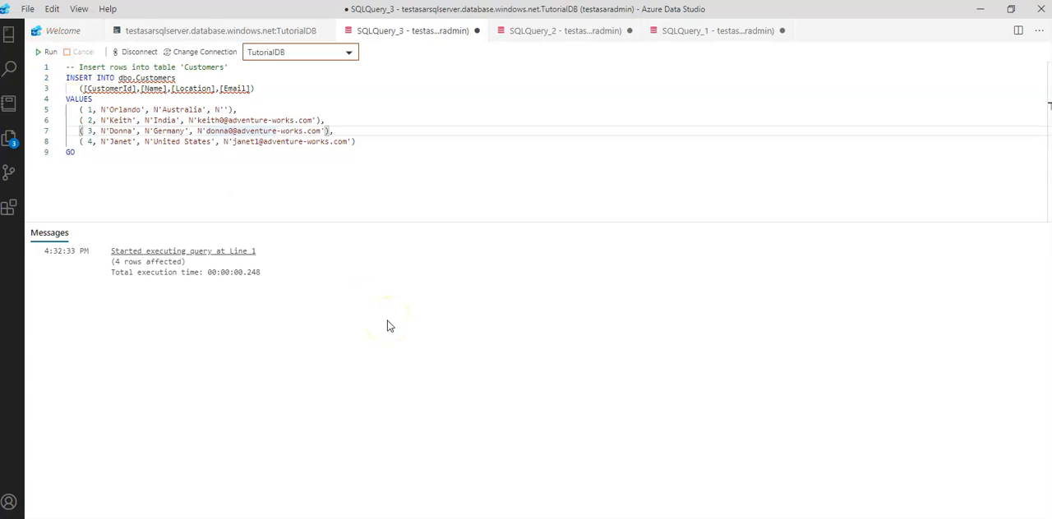
pyautogui.moveTo(342, 414)
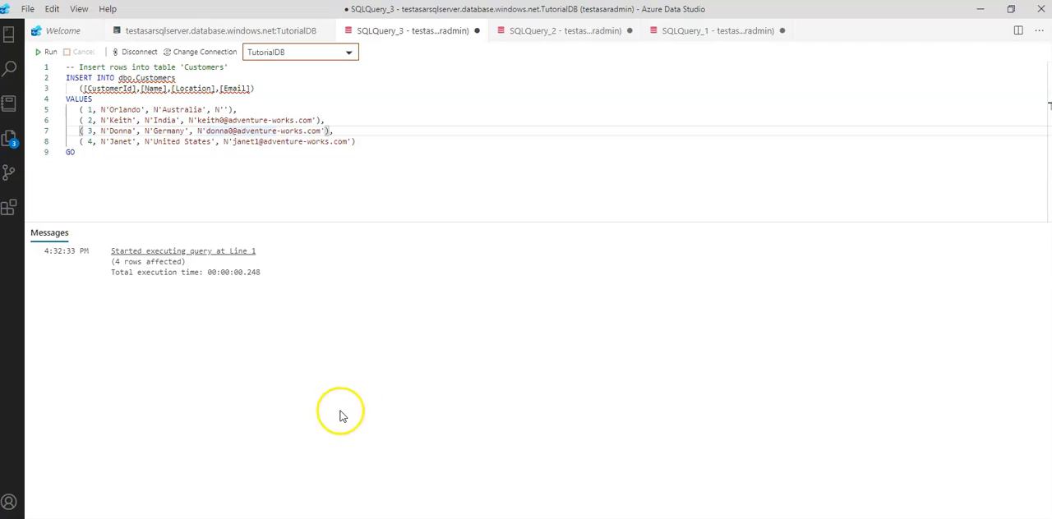
pyautogui.moveTo(342, 415)
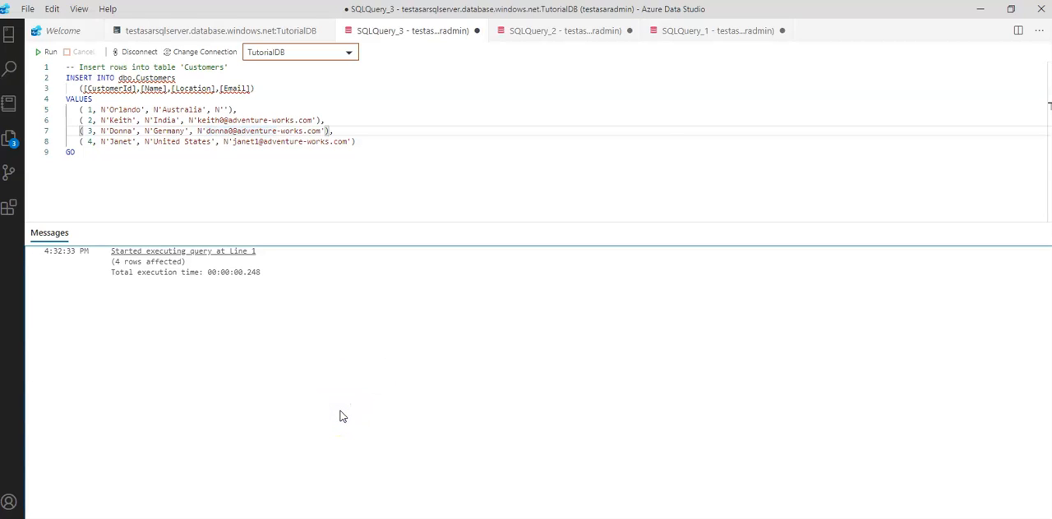
pyautogui.click(349, 53)
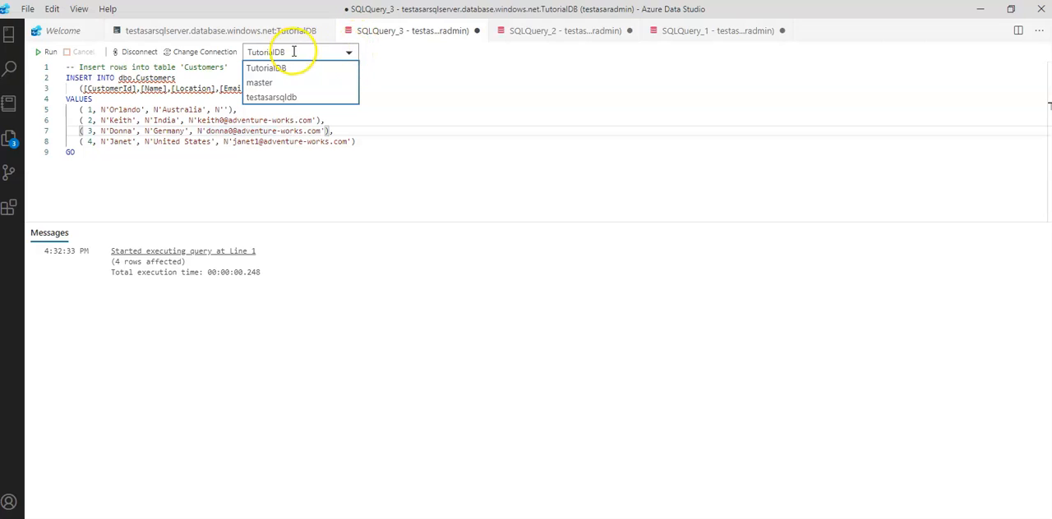
pyautogui.click(266, 67)
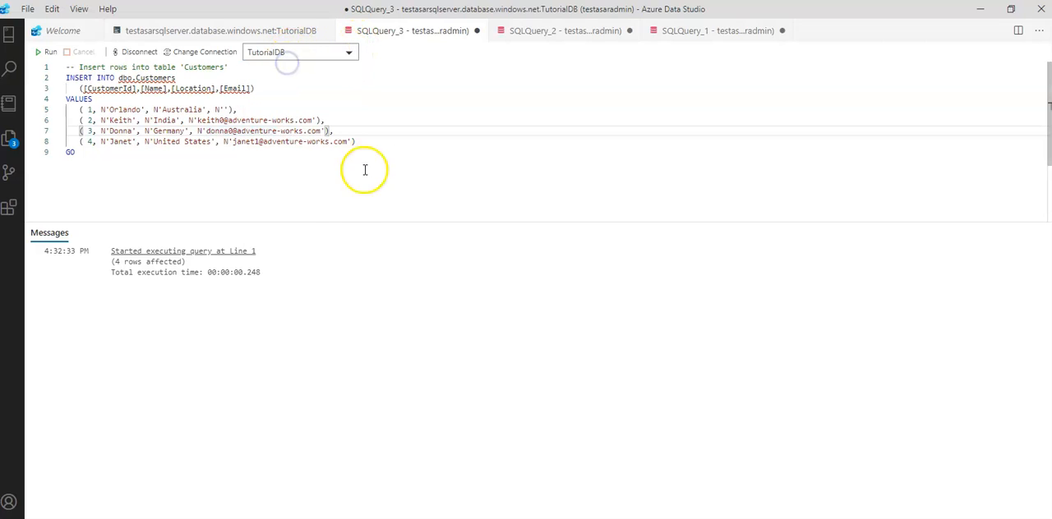
pyautogui.moveTo(230, 353)
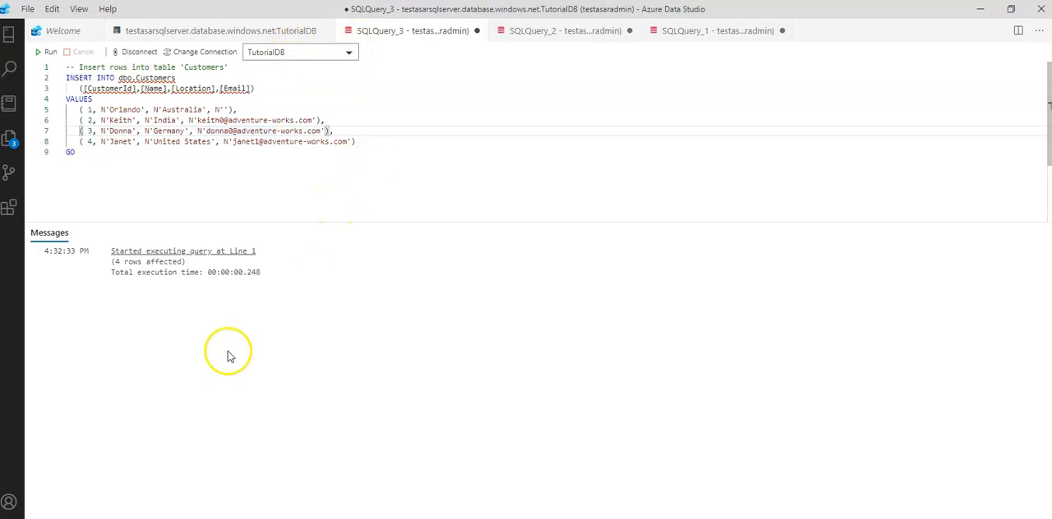
pyautogui.click(217, 30)
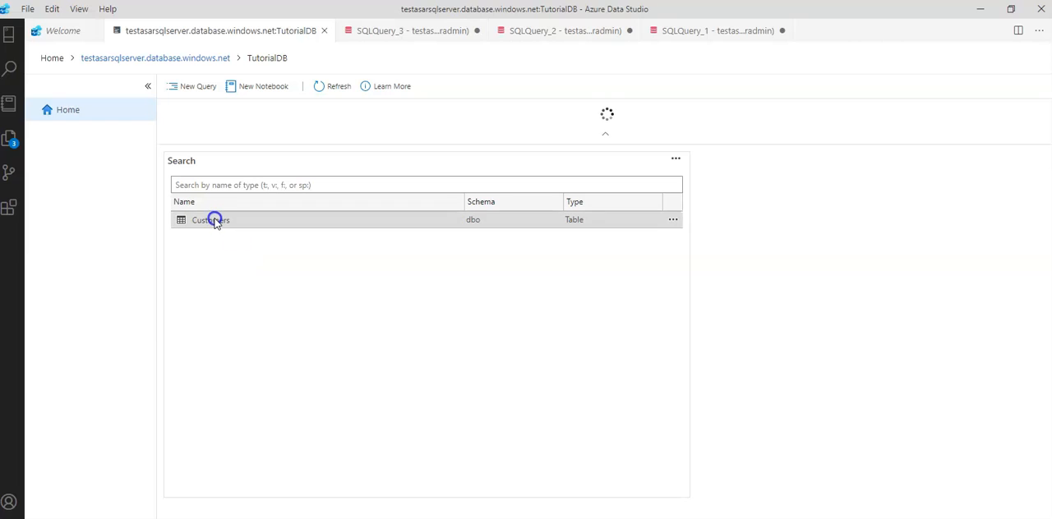
pyautogui.click(210, 220)
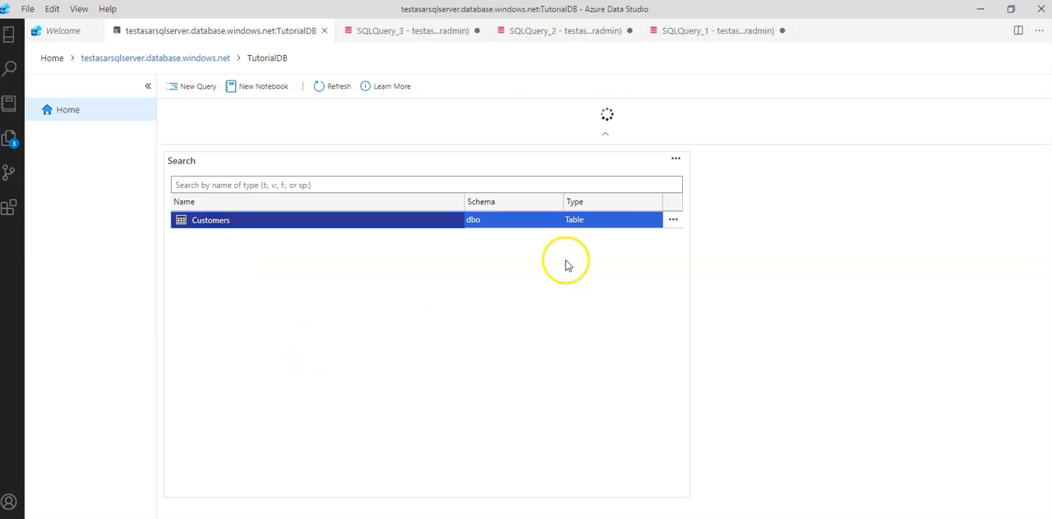
pyautogui.click(672, 220)
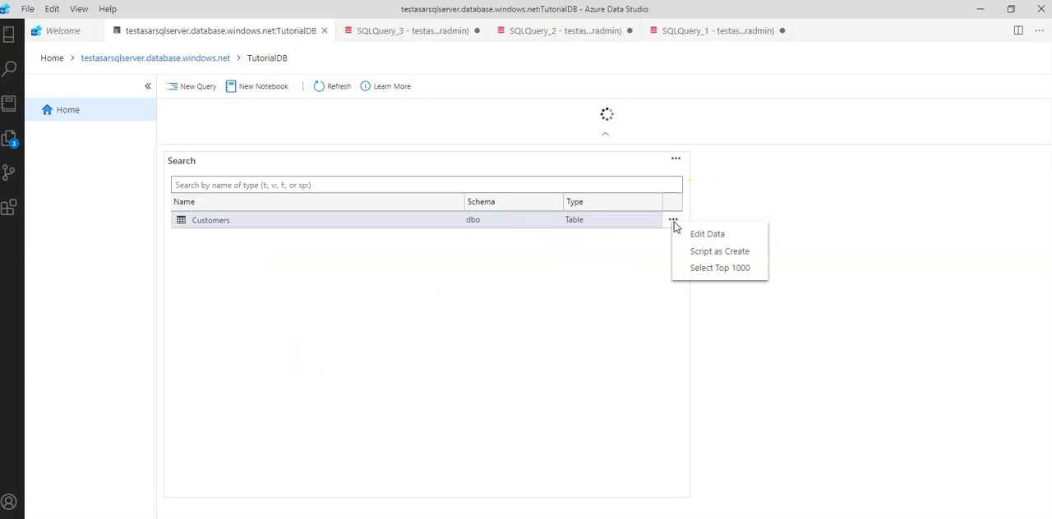
pyautogui.click(672, 220)
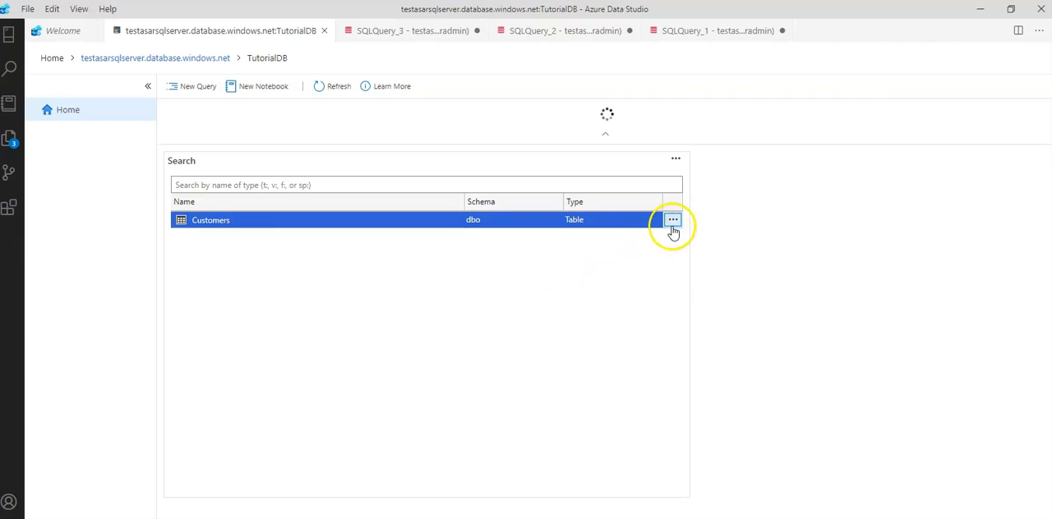
pyautogui.moveTo(509, 380)
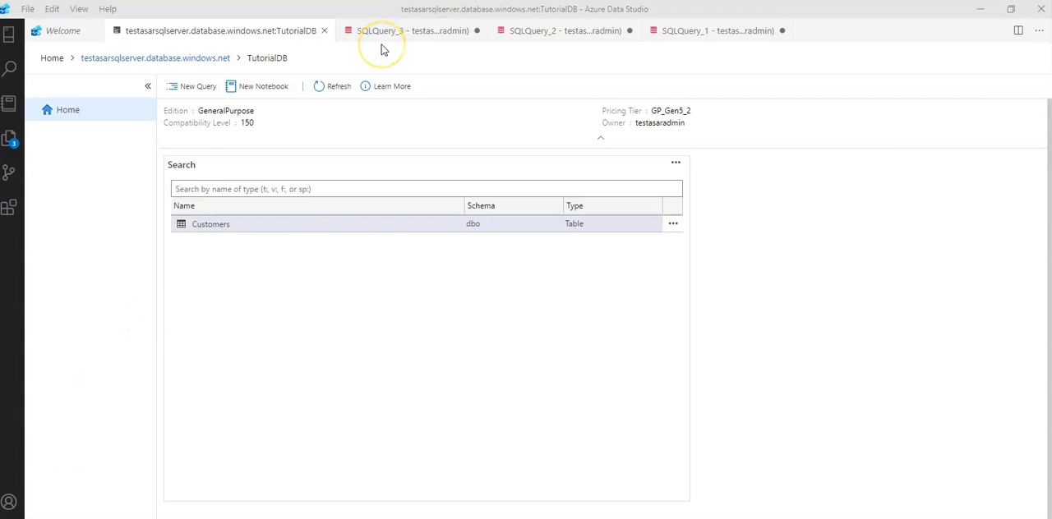
# - Run SELECT * FROM dbo.Customers, returning the four customer rows with locations and emails
pyautogui.click(411, 30)
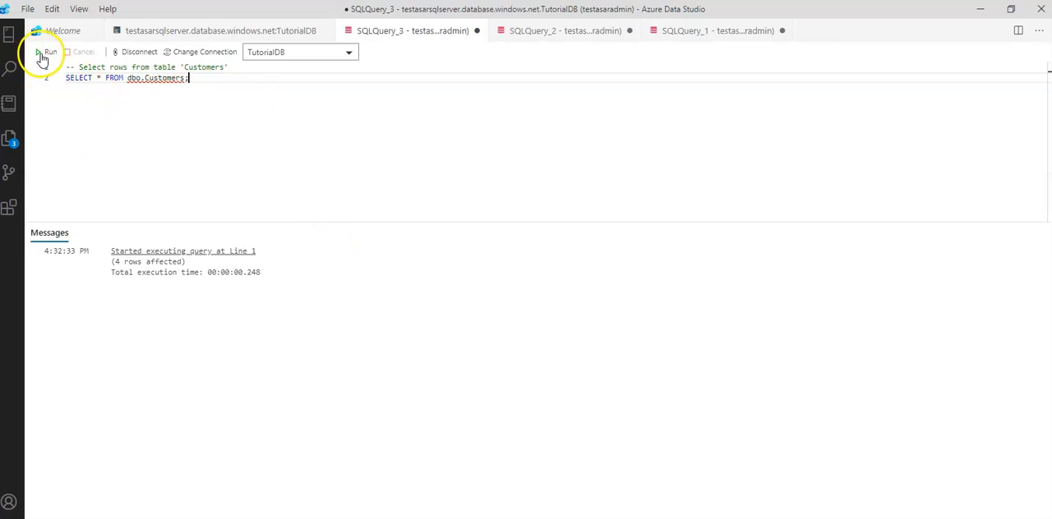
pyautogui.click(47, 51)
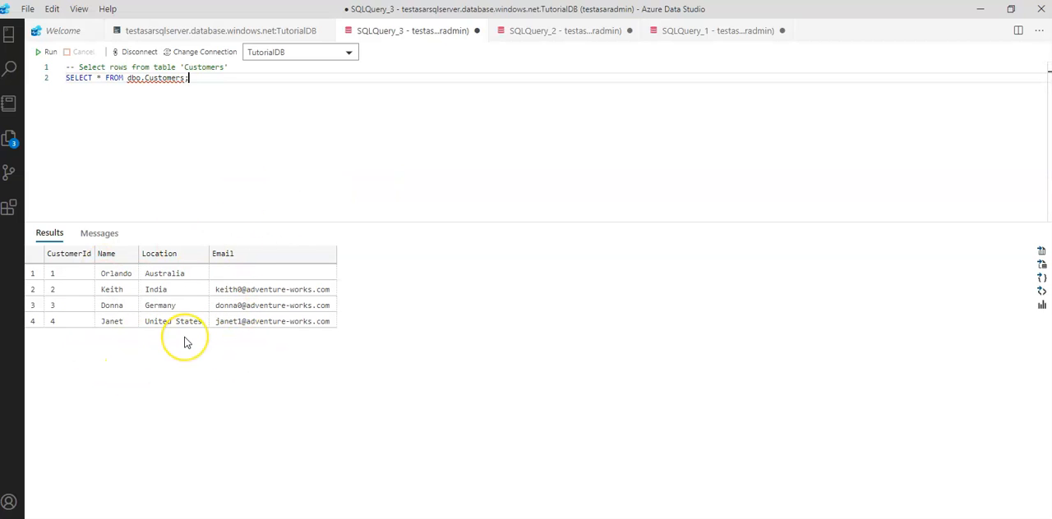
pyautogui.moveTo(184, 340)
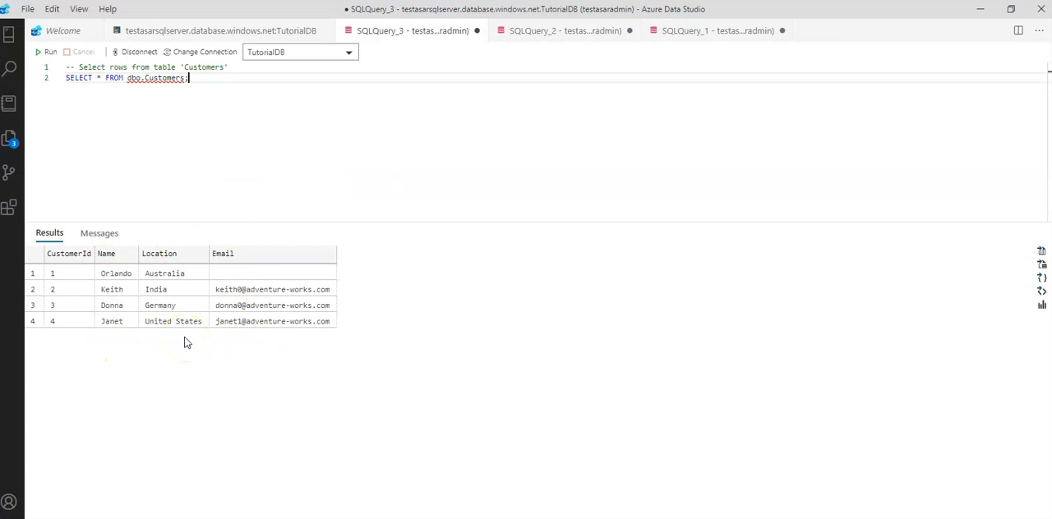